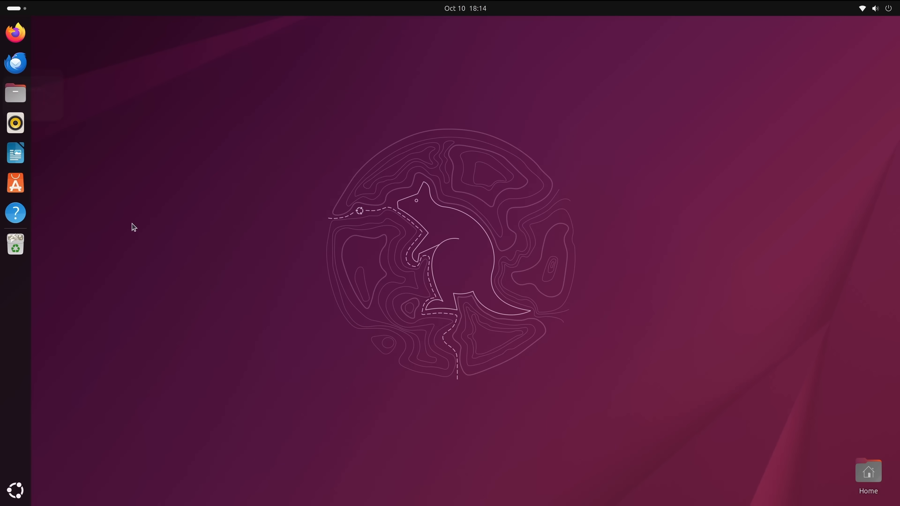
- Show the Ubuntu Desktop page in Settings with its Desktop Icons and Dock options
{"action": "left_click", "coordinate": [16, 92]}
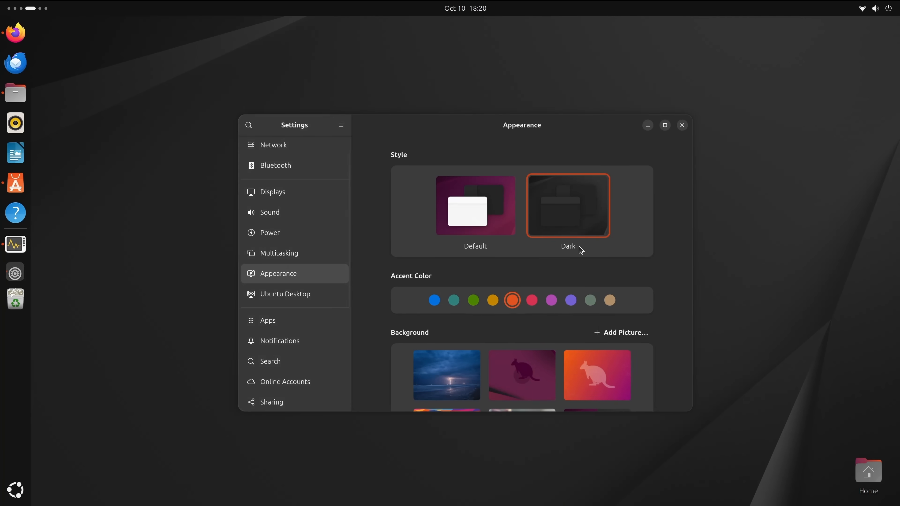
{"action": "left_click", "coordinate": [283, 294]}
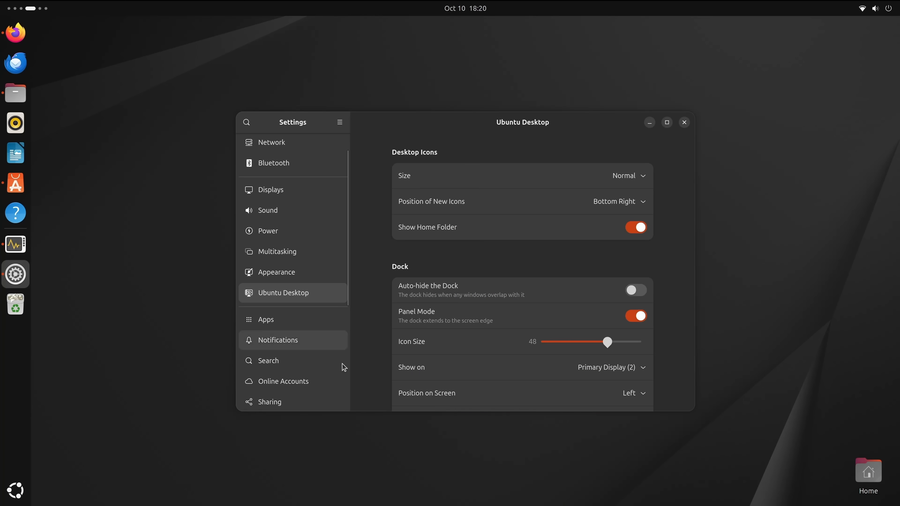
{"action": "mouse_move", "coordinate": [427, 460]}
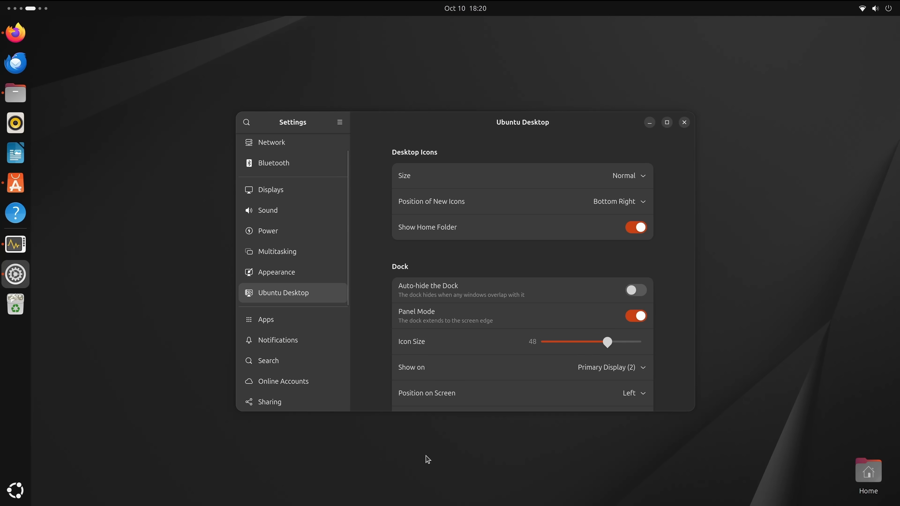
{"action": "mouse_move", "coordinate": [691, 279]}
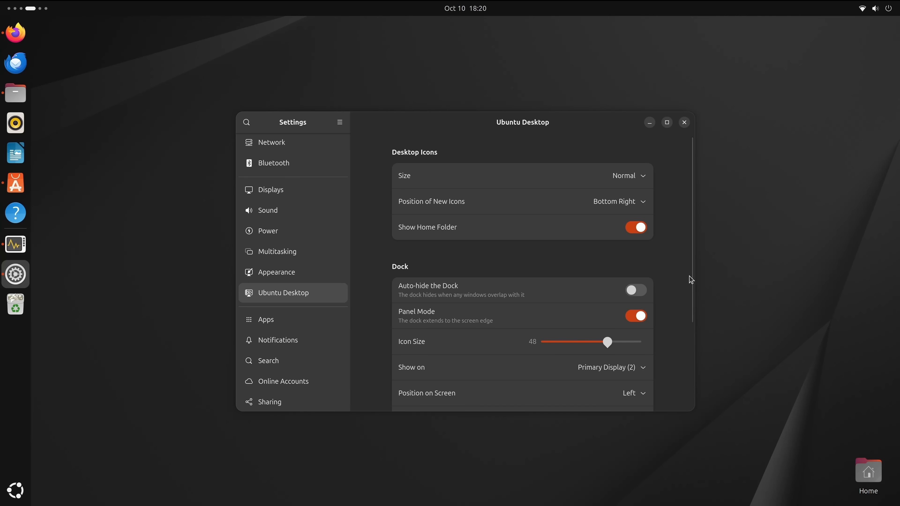
{"action": "scroll", "scroll_direction": "down", "scroll_amount": 3}
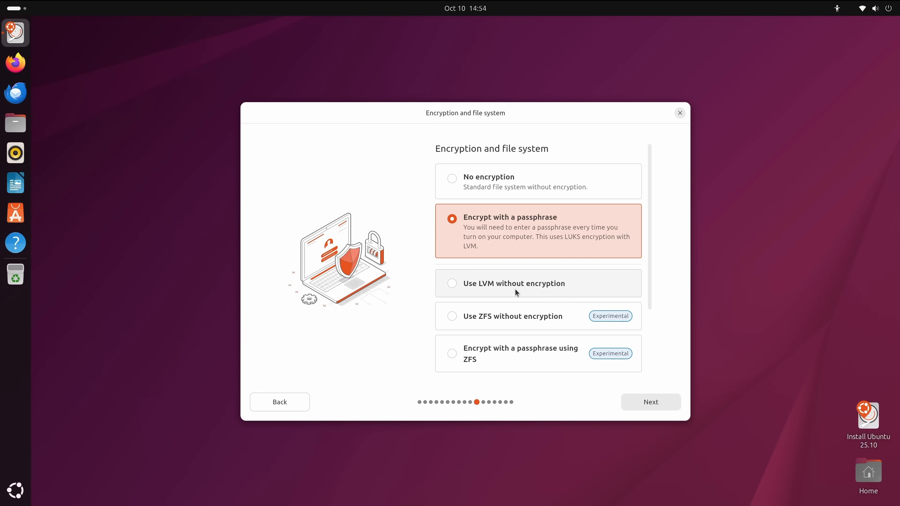
- Choose 'Encrypt with a passphrase' on the installer's Encryption and file system page
{"action": "left_click", "coordinate": [651, 402]}
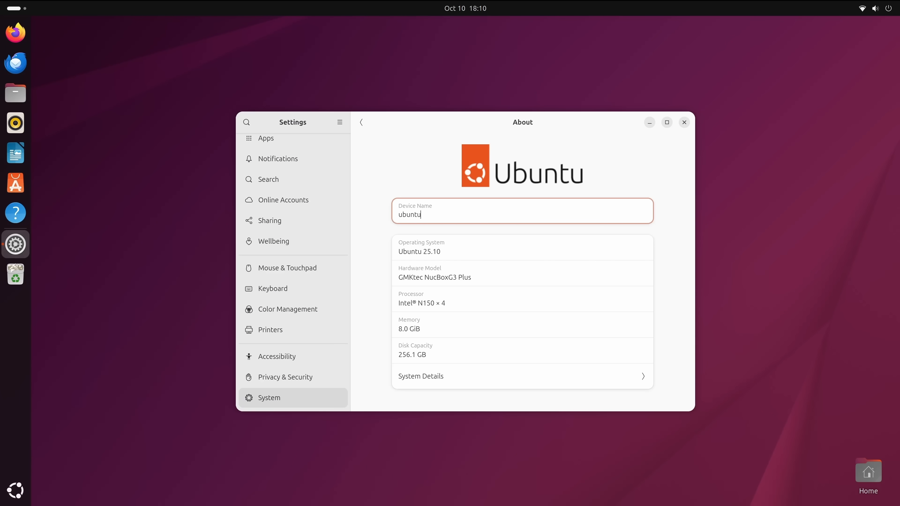
- View the About page for Ubuntu 25.10, then launch Additional Drivers from the app grid
{"action": "left_click", "coordinate": [801, 11]}
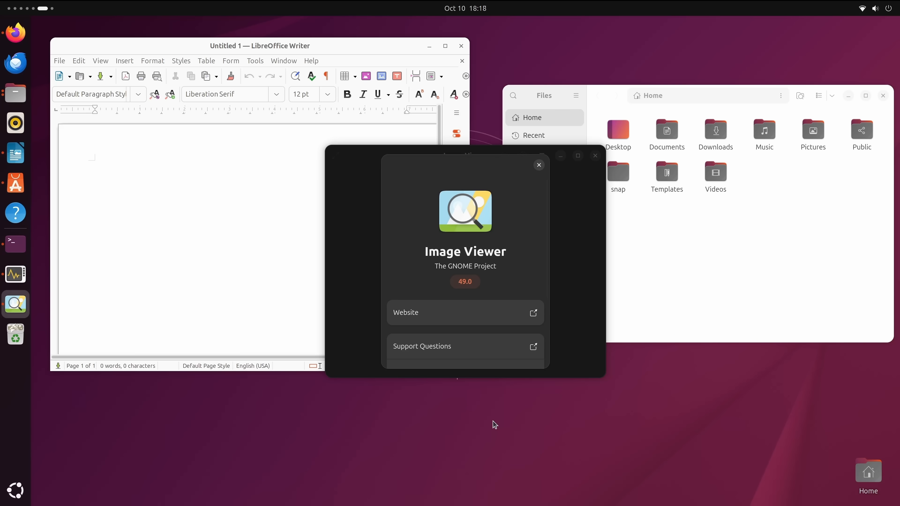
{"action": "left_click", "coordinate": [15, 491]}
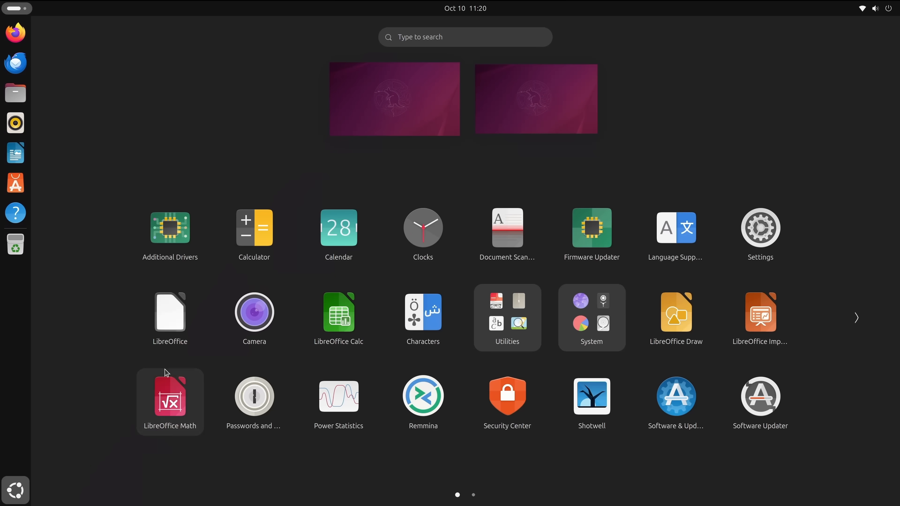
{"action": "mouse_move", "coordinate": [170, 232]}
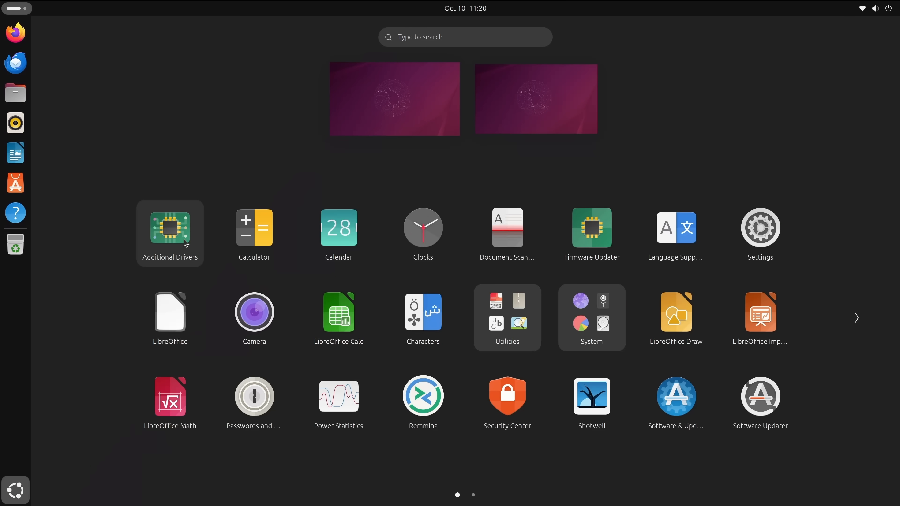
{"action": "left_click", "coordinate": [169, 233]}
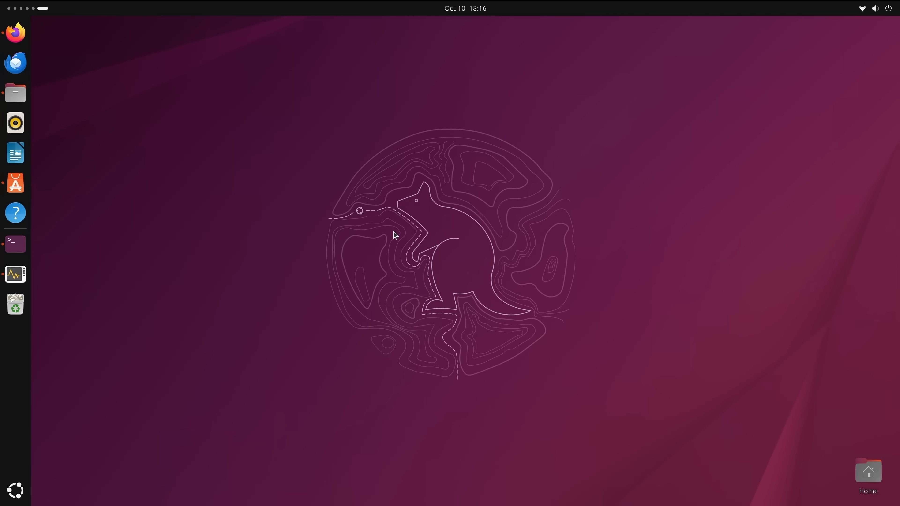
- Bring up the GNOME overview showing the workspaces and app grid
{"action": "left_click", "coordinate": [15, 489]}
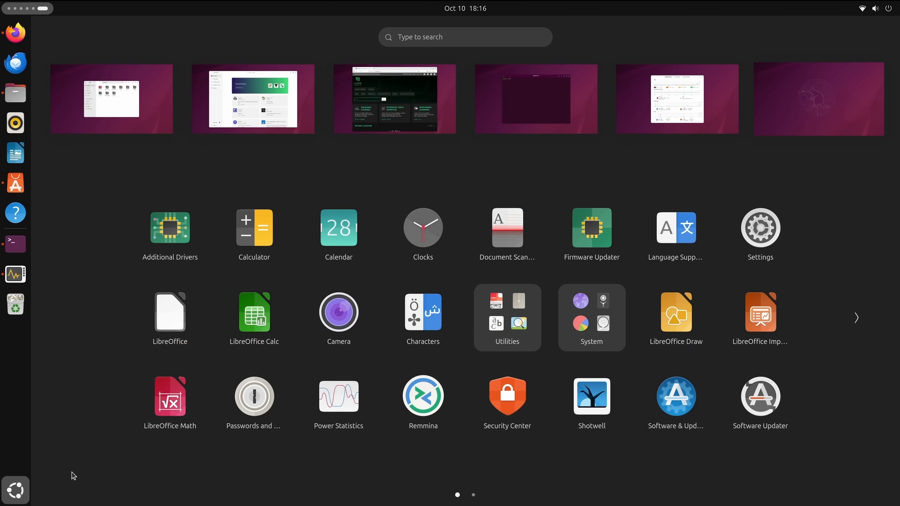
{"action": "mouse_move", "coordinate": [169, 314]}
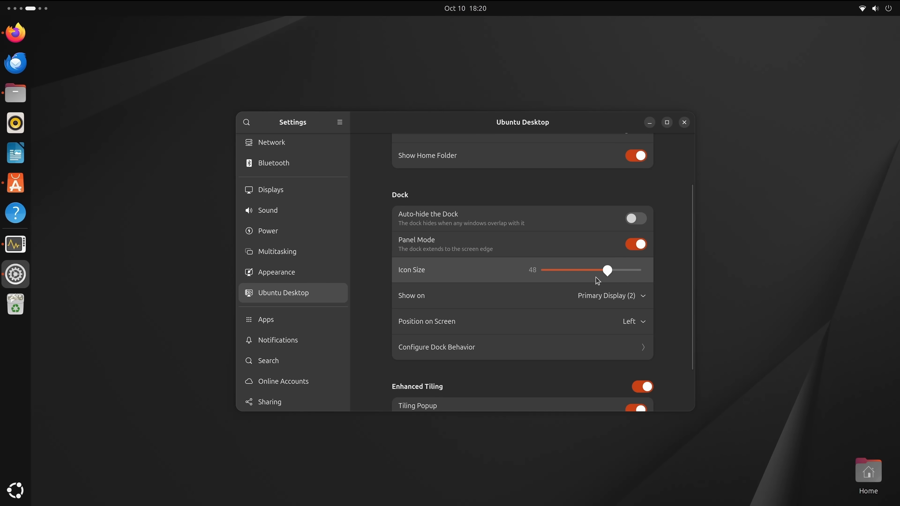
{"action": "mouse_move", "coordinate": [606, 285]}
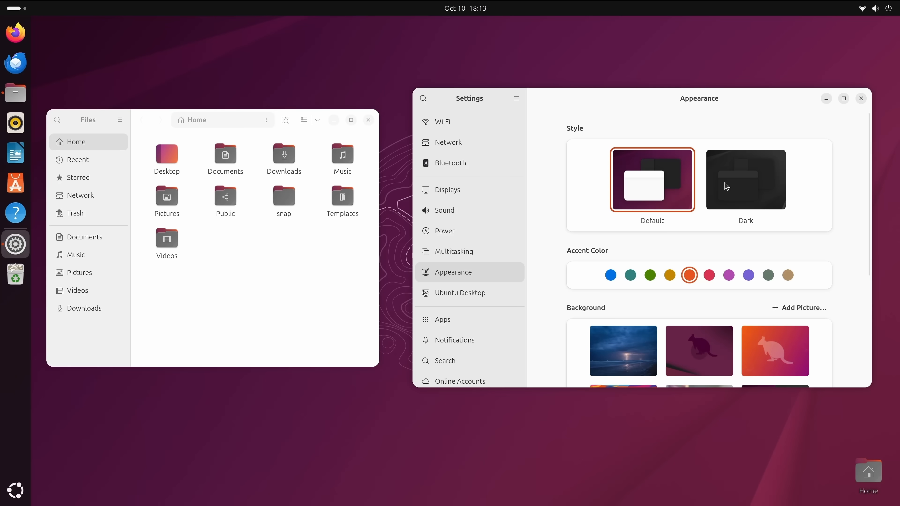
- Apply the Dark style and try the blue, teal and next accent colours
{"action": "left_click", "coordinate": [745, 180]}
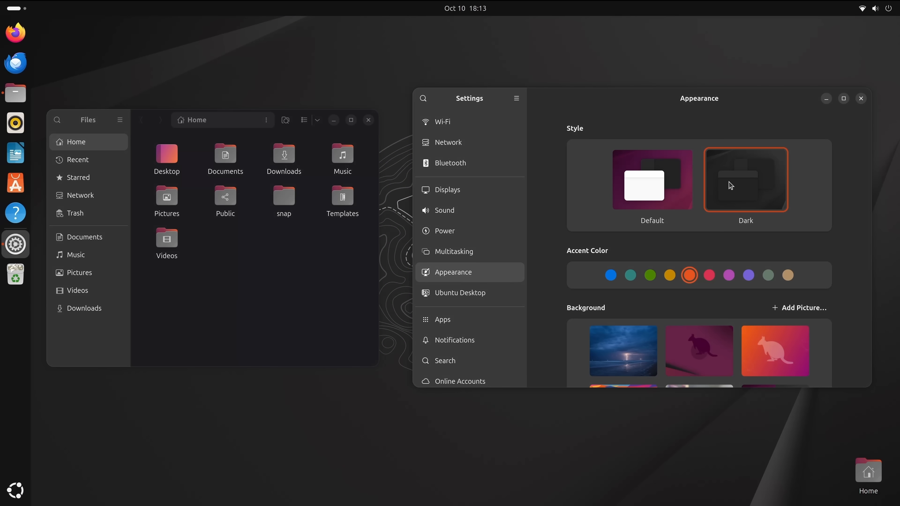
{"action": "mouse_move", "coordinate": [610, 275]}
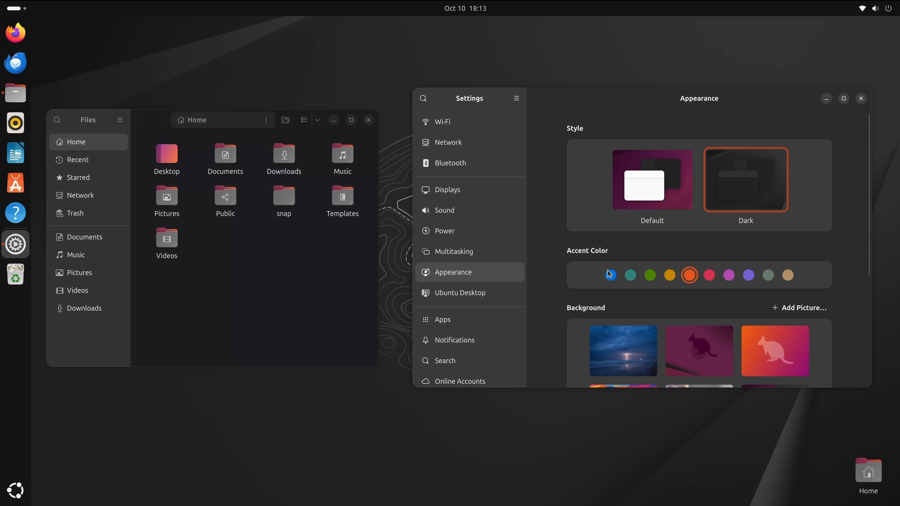
{"action": "left_click", "coordinate": [611, 275]}
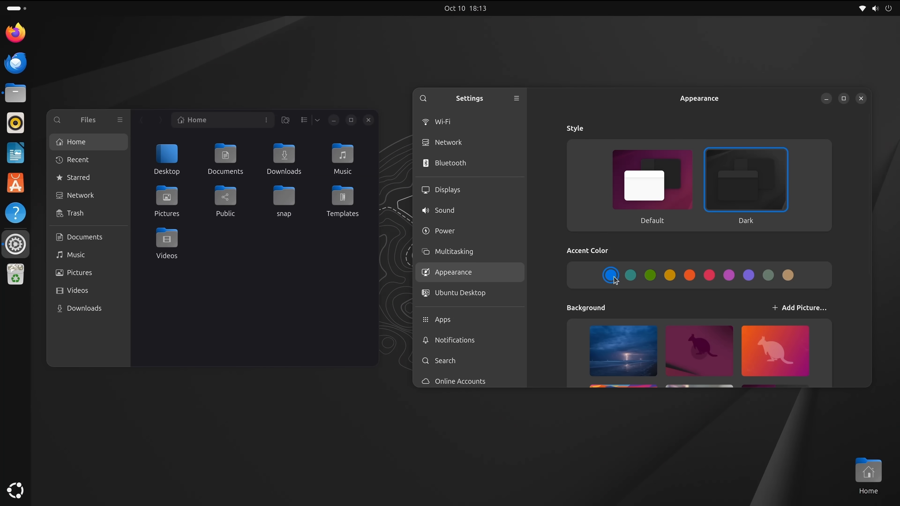
{"action": "left_click", "coordinate": [629, 275]}
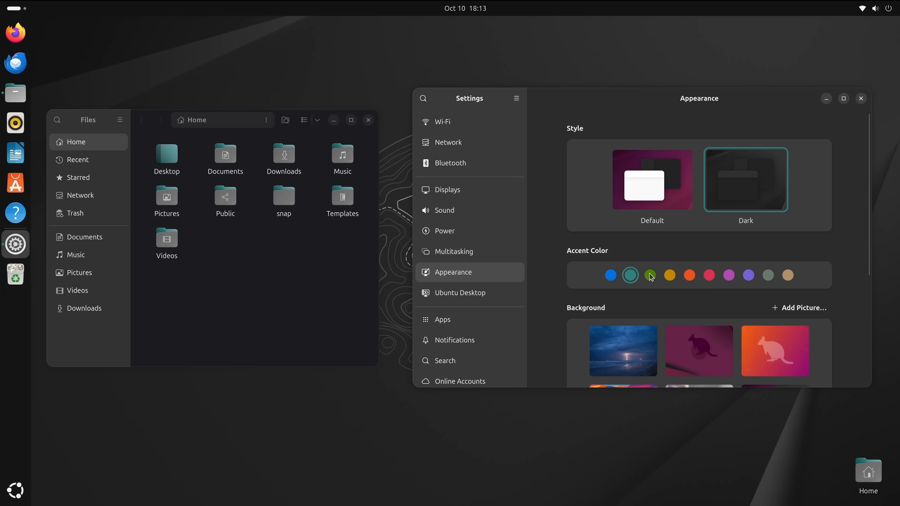
{"action": "left_click", "coordinate": [650, 275]}
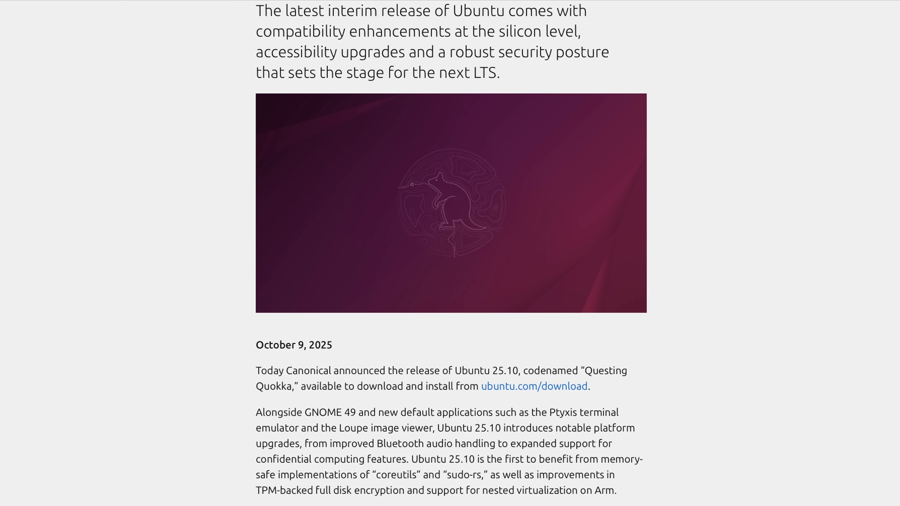
- Scroll through the Ubuntu 25.10 announcement, release notes and GNOME 49 pages in Firefox
{"action": "scroll", "scroll_direction": "down", "scroll_amount": 3}
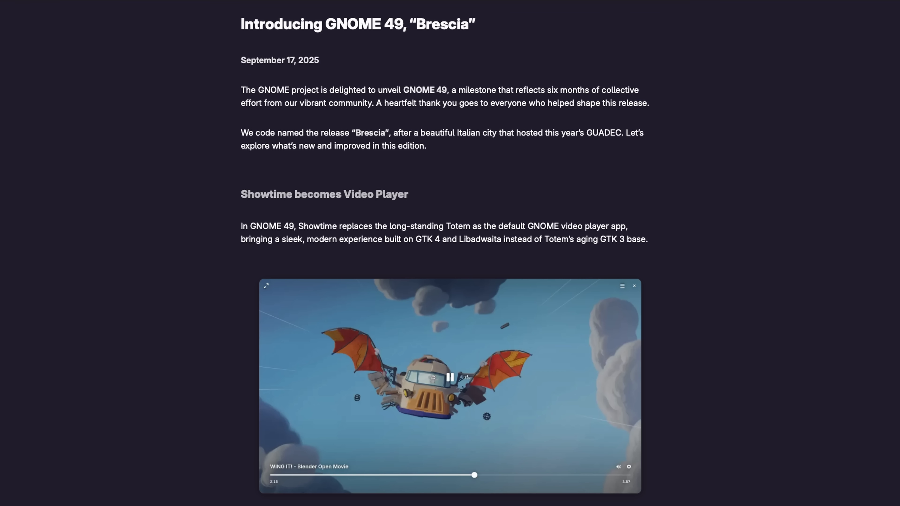
{"action": "scroll", "scroll_direction": "down", "scroll_amount": 3}
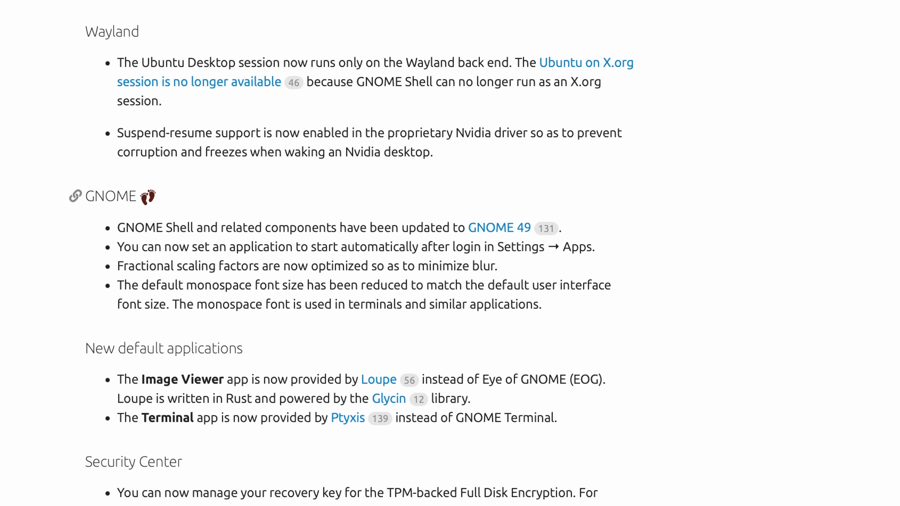
{"action": "scroll", "scroll_direction": "down", "scroll_amount": 3}
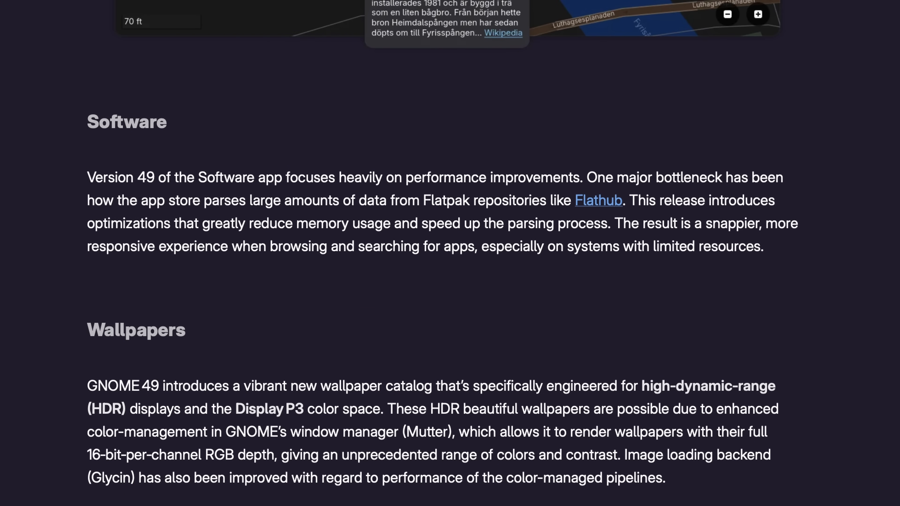
{"action": "left_click", "coordinate": [15, 183]}
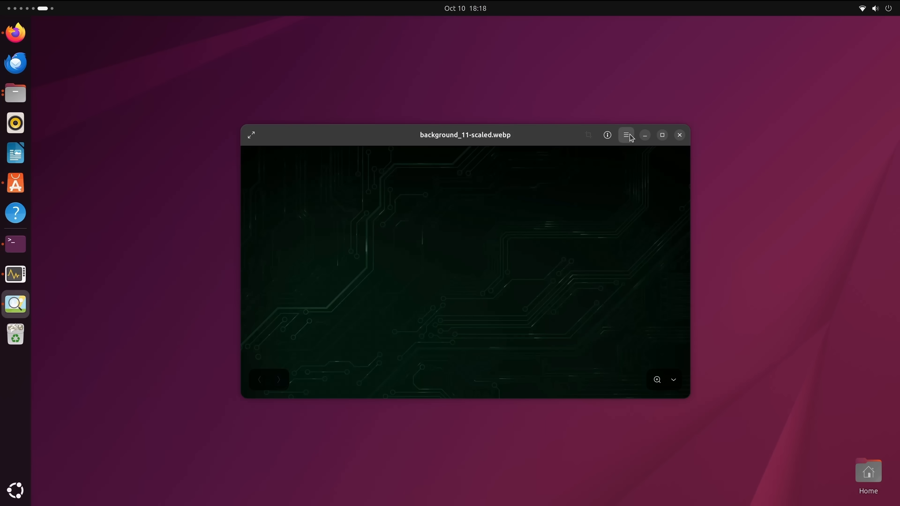
- Check Image Viewer's About dialog showing version 49.0 and dismiss it
{"action": "left_click", "coordinate": [626, 135]}
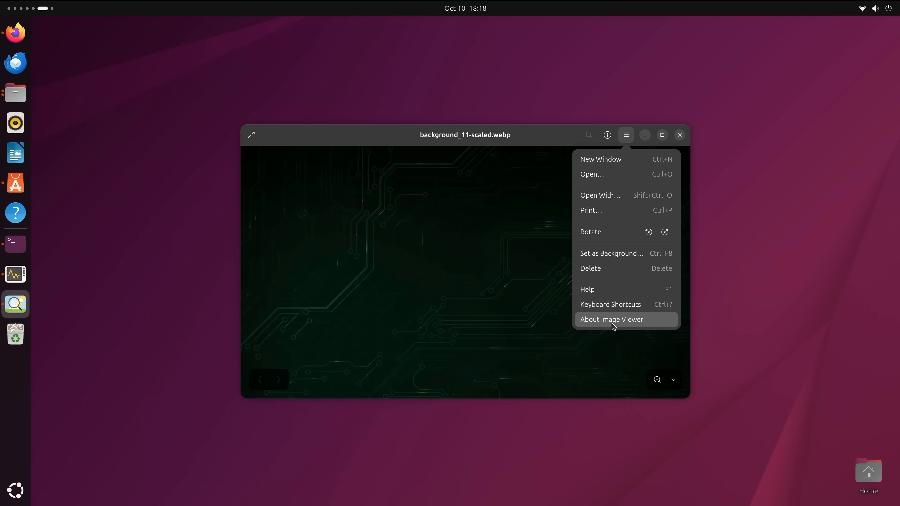
{"action": "left_click", "coordinate": [612, 319]}
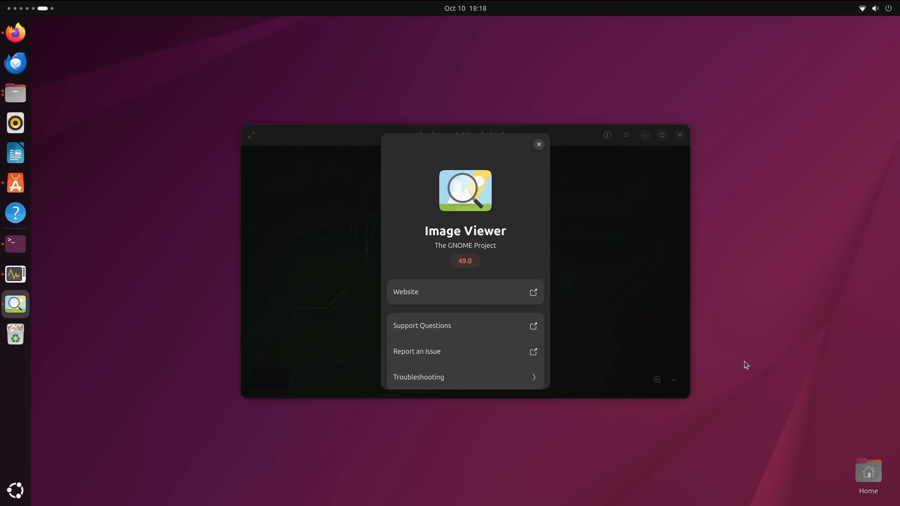
{"action": "left_click", "coordinate": [15, 244]}
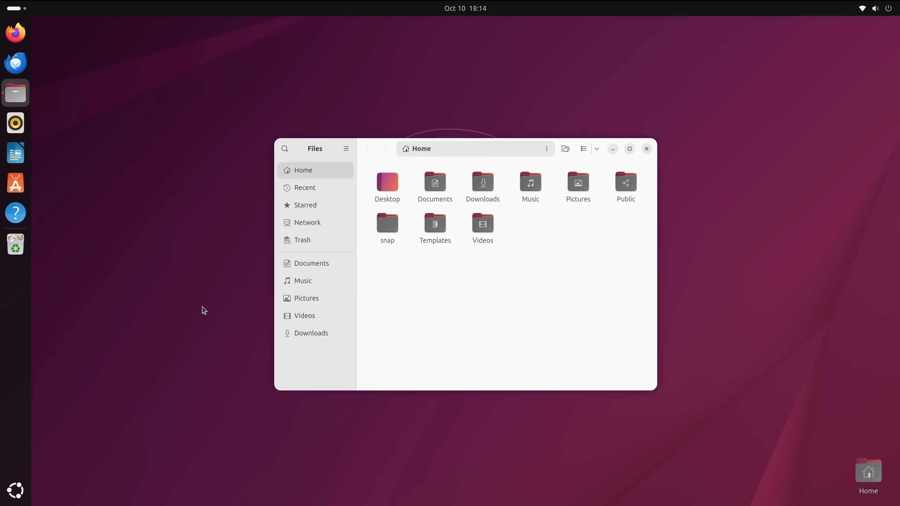
- Set the Files window aside via the overview and launch the App Center
{"action": "left_click", "coordinate": [18, 8]}
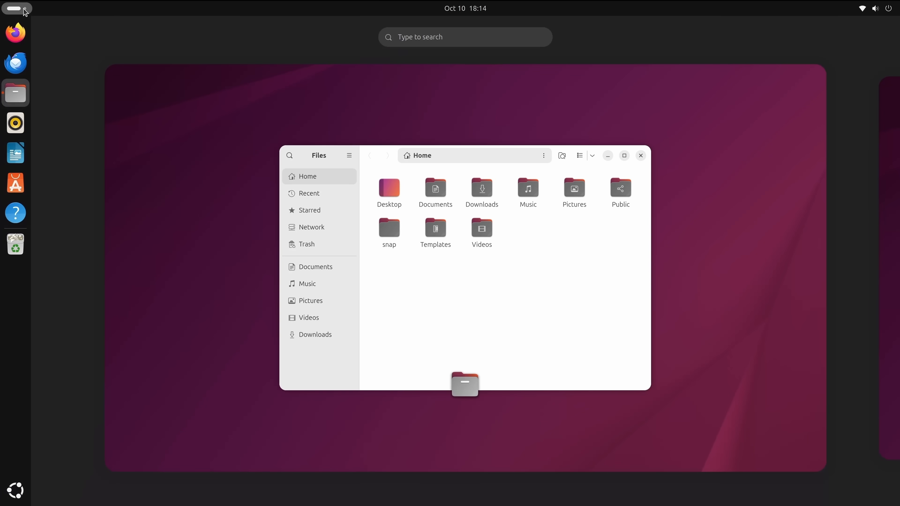
{"action": "mouse_move", "coordinate": [888, 167]}
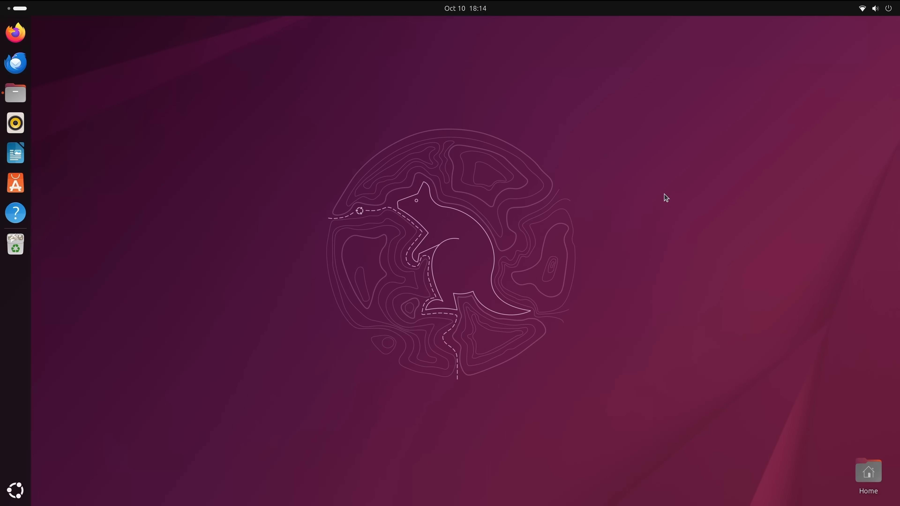
{"action": "mouse_move", "coordinate": [158, 256]}
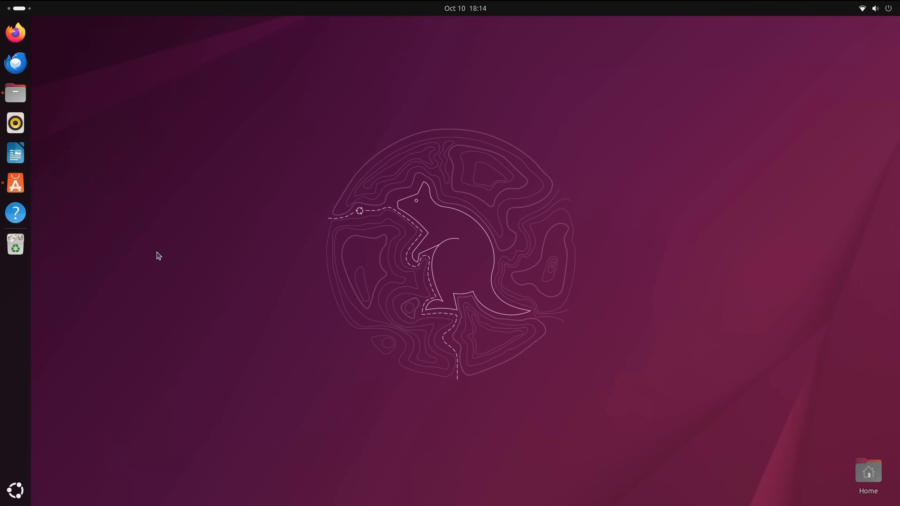
{"action": "left_click", "coordinate": [16, 182]}
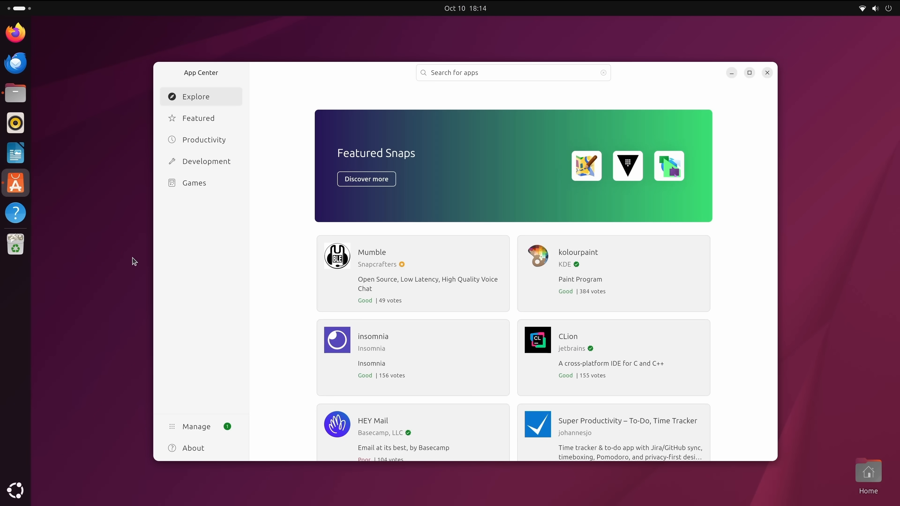
- Open sysadmin_cheatsheet.pdf in Papers with the outline sidebar beside the first page
{"action": "key", "text": "super"}
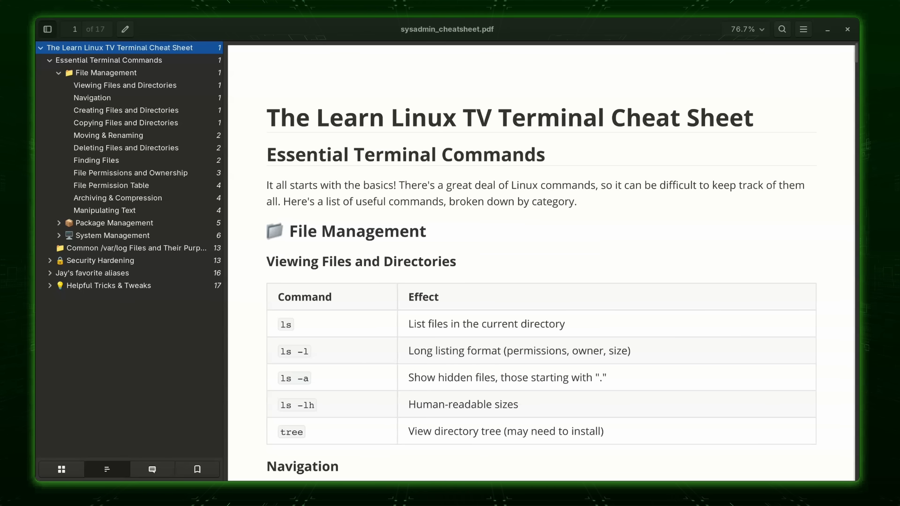
{"action": "scroll", "scroll_direction": "down", "scroll_amount": 3}
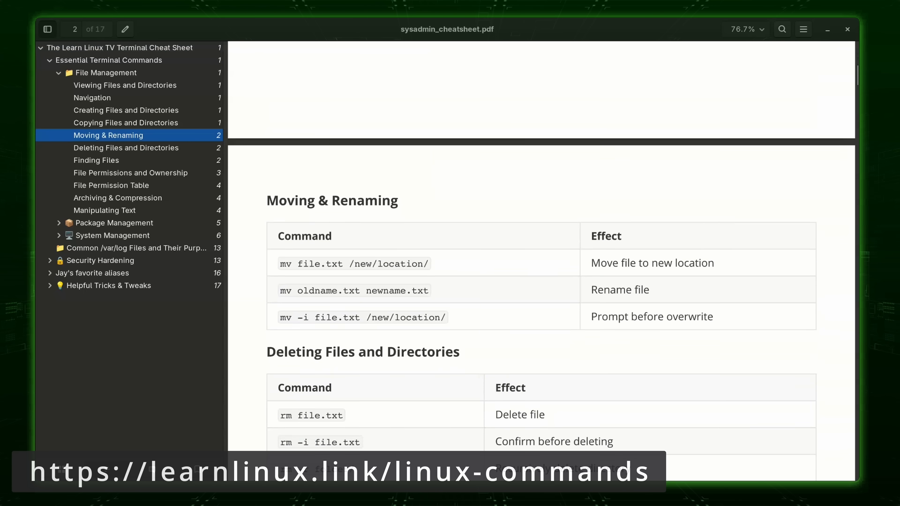
- Read through the cheat sheet via the File Permissions and File Permission Table outline entries to page 4
{"action": "scroll", "scroll_direction": "down", "scroll_amount": 3}
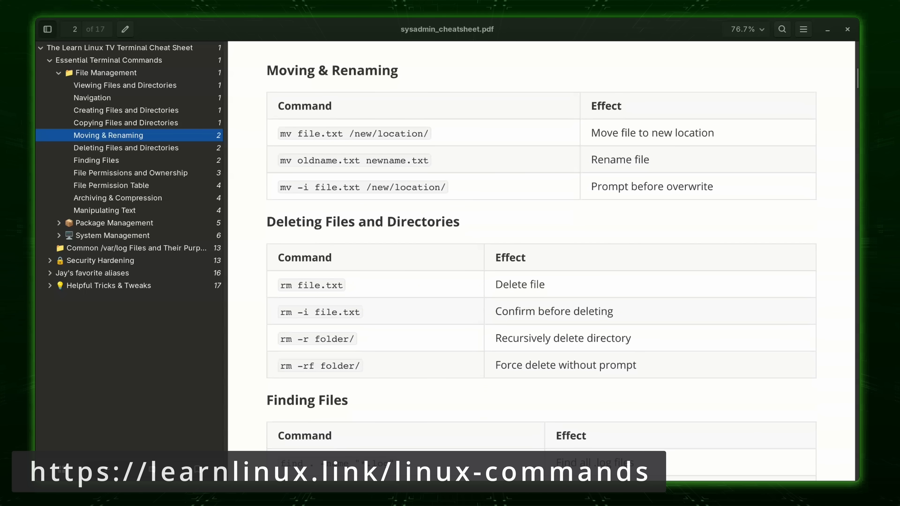
{"action": "scroll", "scroll_direction": "down", "scroll_amount": 3}
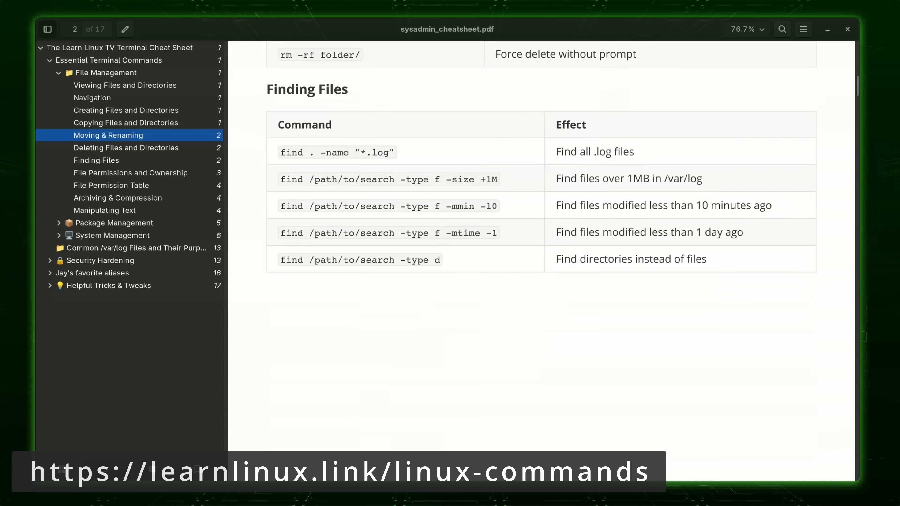
{"action": "left_click", "coordinate": [131, 173]}
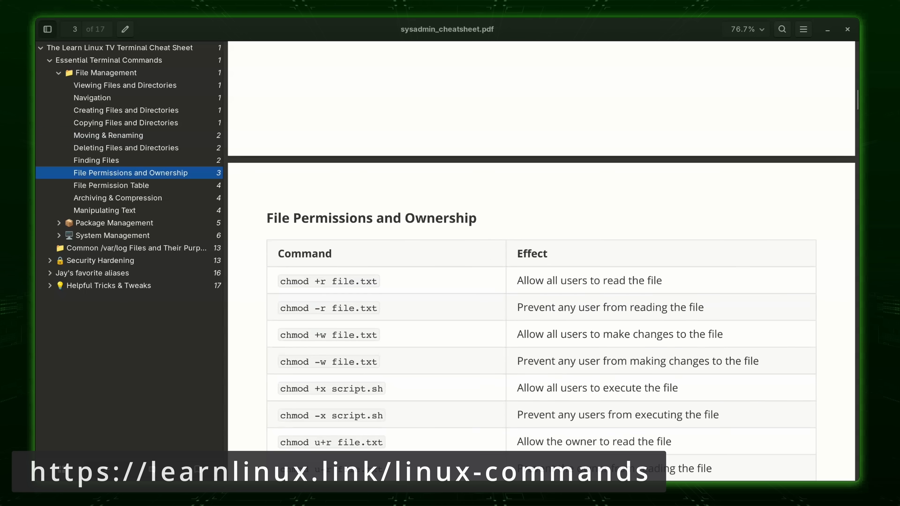
{"action": "scroll", "scroll_direction": "down", "scroll_amount": 3}
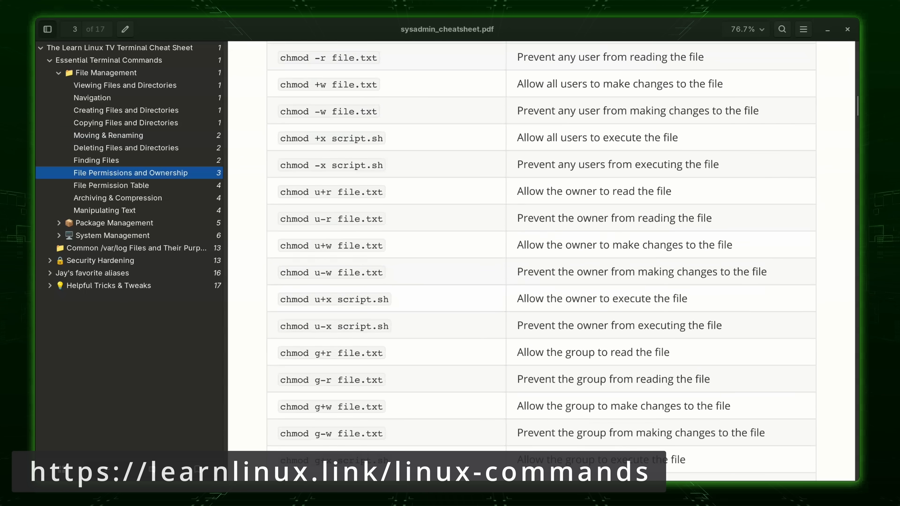
{"action": "left_click", "coordinate": [111, 185]}
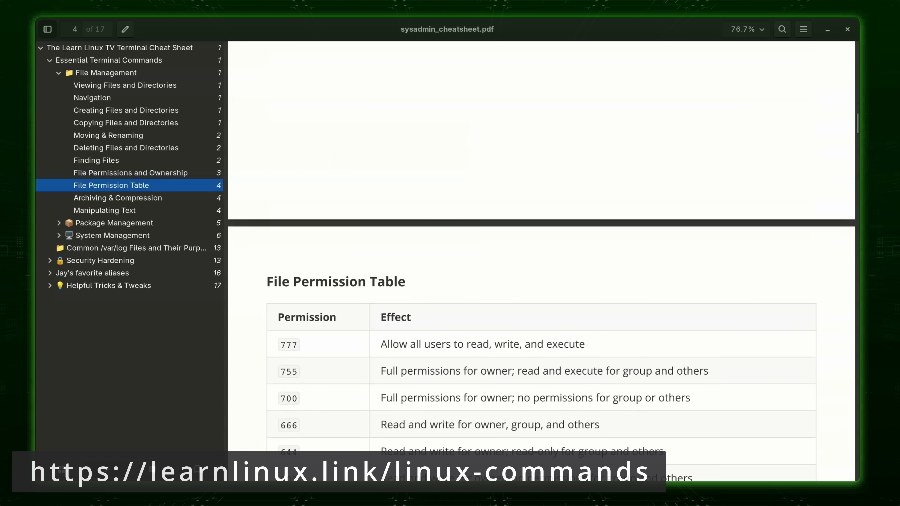
{"action": "scroll", "scroll_direction": "down", "scroll_amount": 3}
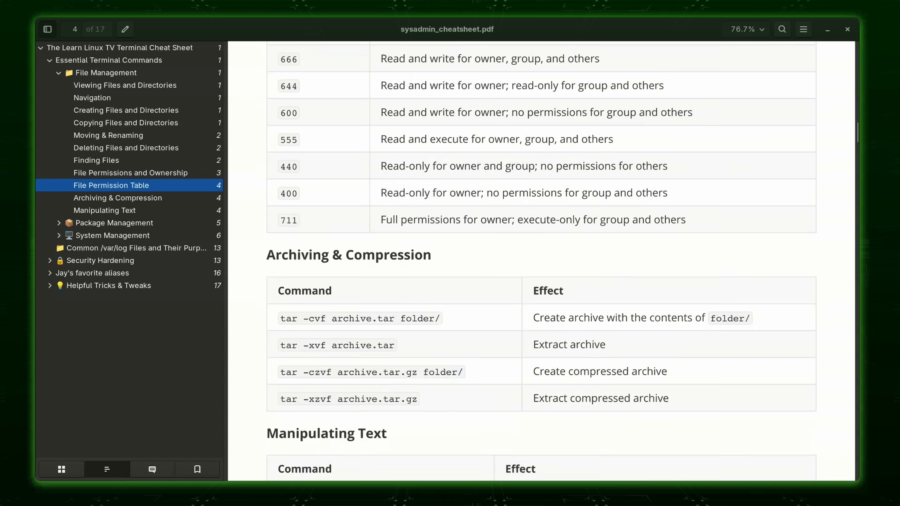
{"action": "scroll", "scroll_direction": "down", "scroll_amount": 3}
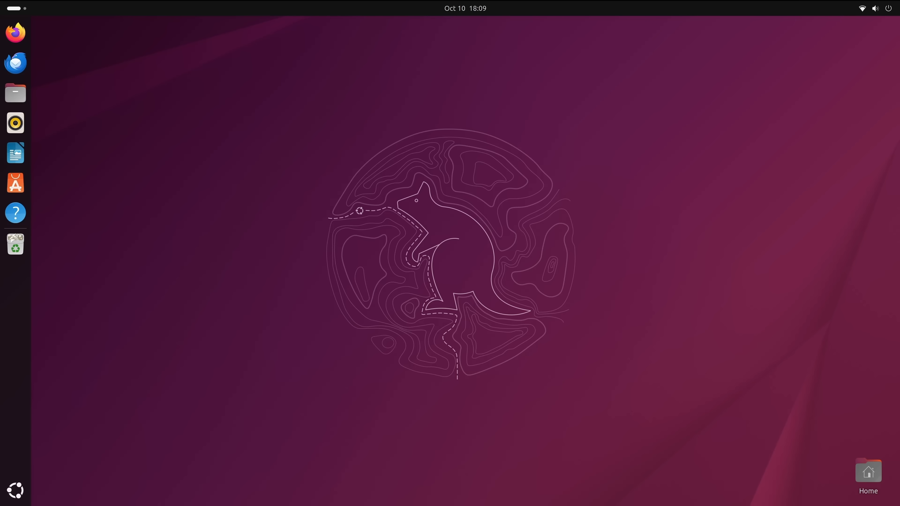
- Start installing Steam from App Center's featured games and authenticate with the account password
{"action": "left_click", "coordinate": [15, 183]}
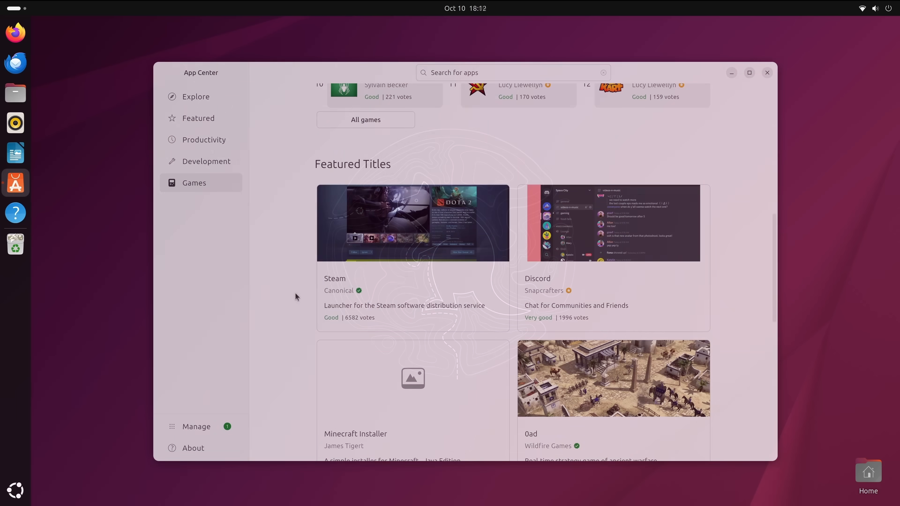
{"action": "left_click", "coordinate": [412, 223]}
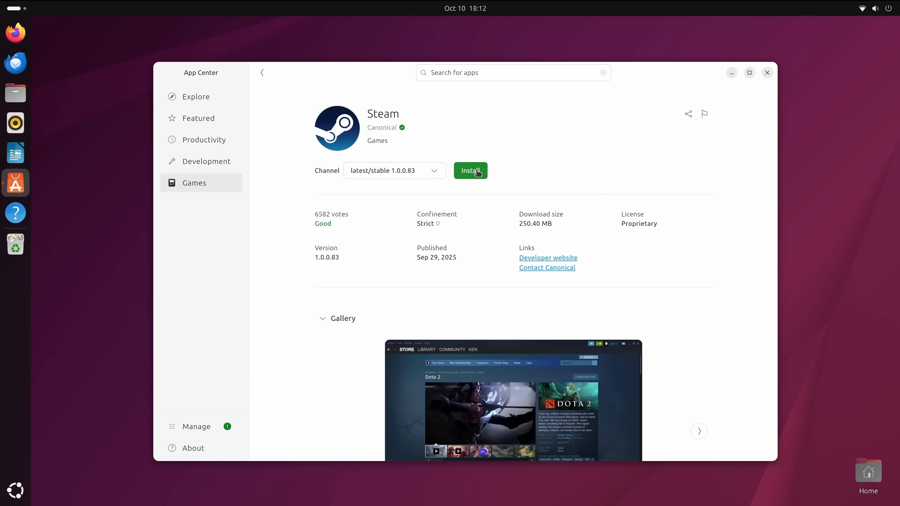
{"action": "left_click", "coordinate": [470, 171]}
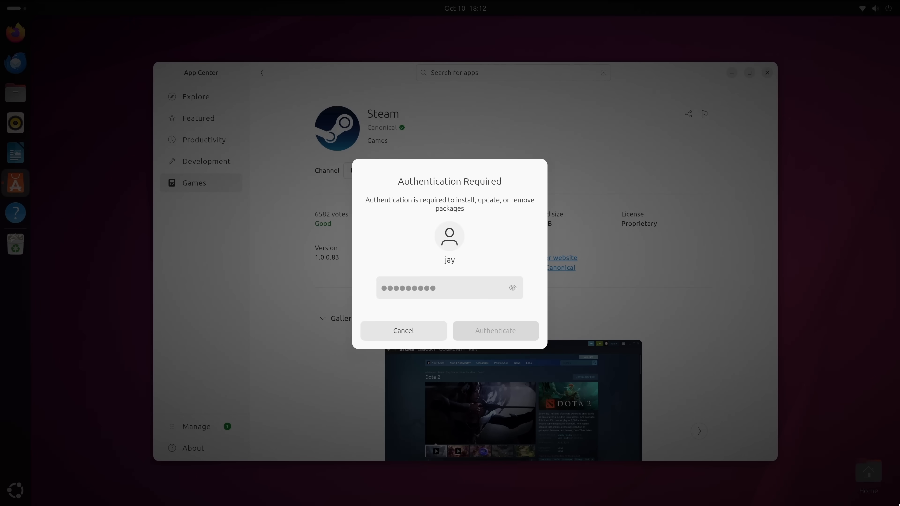
{"action": "left_click", "coordinate": [494, 330]}
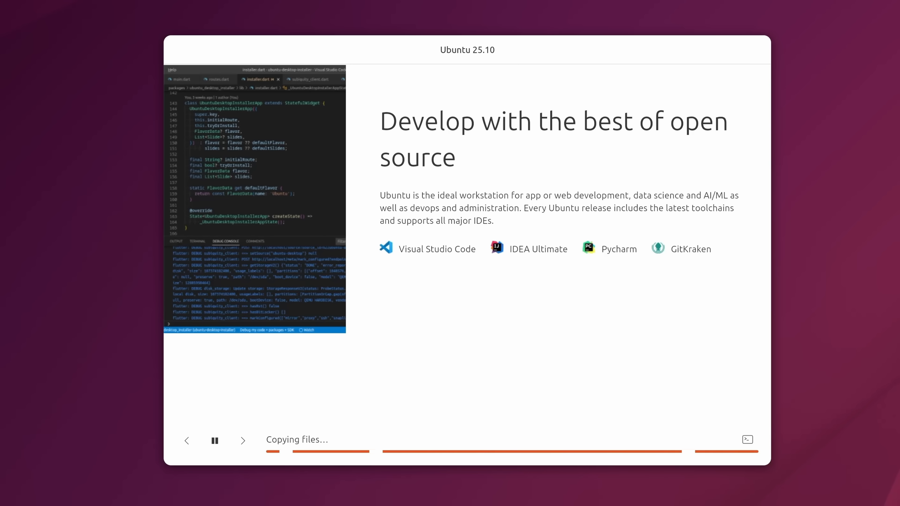
- Keep English and advance the installer to the encryption choices, selecting Encrypt with a passphrase
{"action": "left_click", "coordinate": [242, 440]}
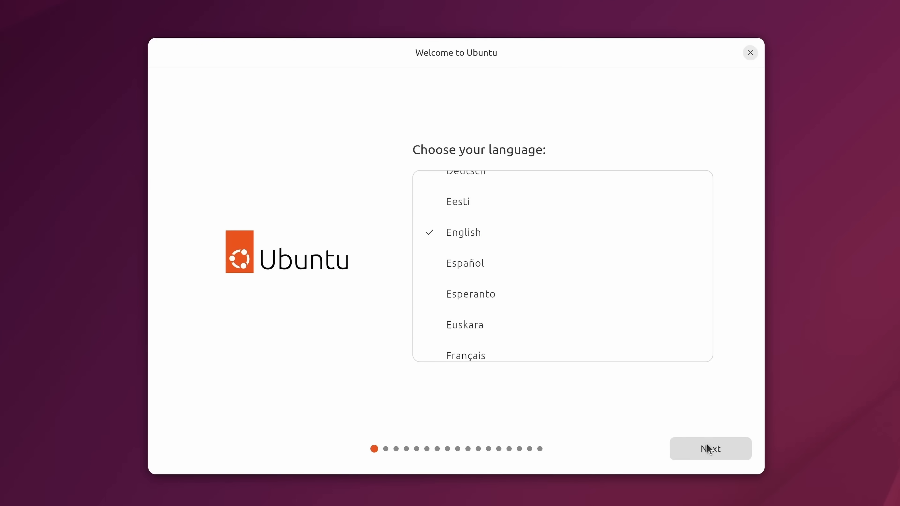
{"action": "left_click", "coordinate": [709, 448]}
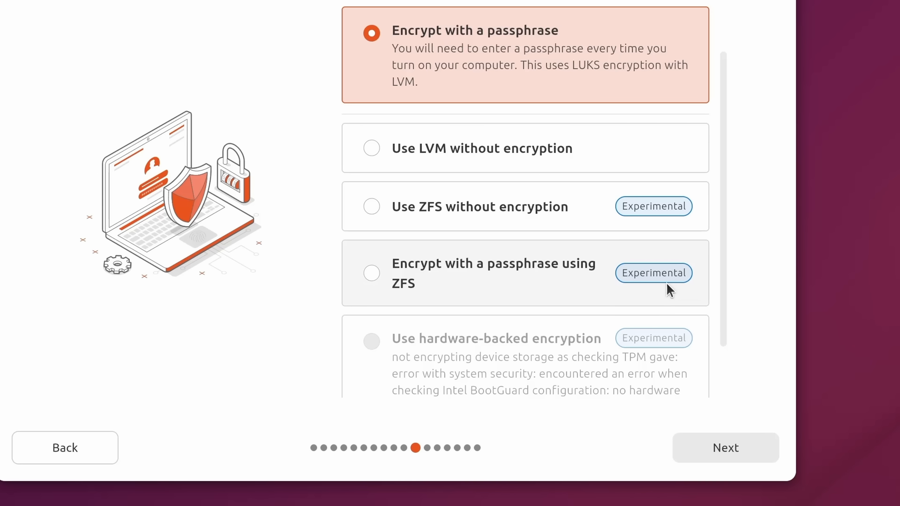
- Confirm the encryption passphrase, continue to Create your account and enter the name 'jay'
{"action": "left_click", "coordinate": [725, 447]}
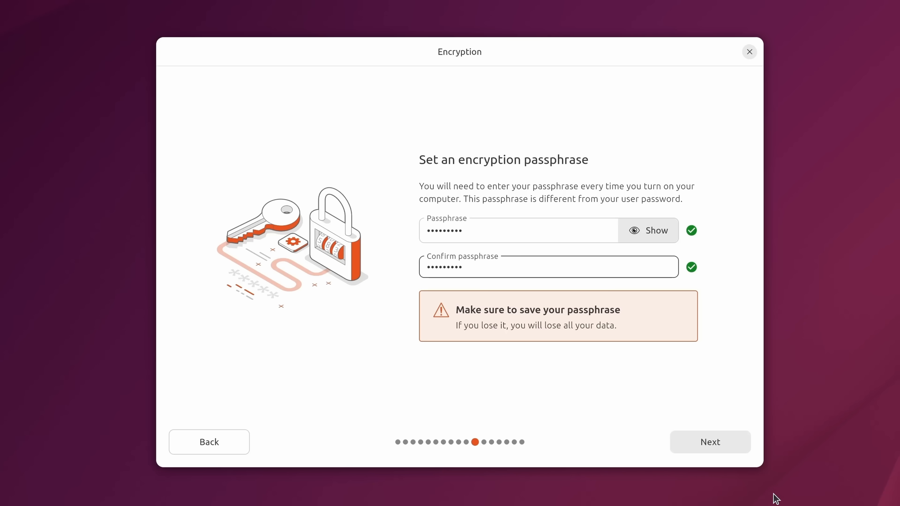
{"action": "left_click", "coordinate": [709, 442]}
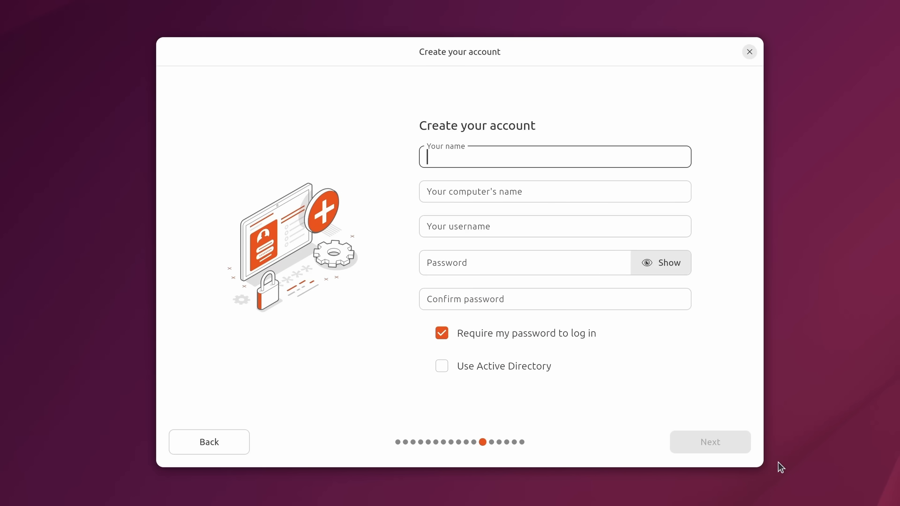
{"action": "type", "text": "jay"}
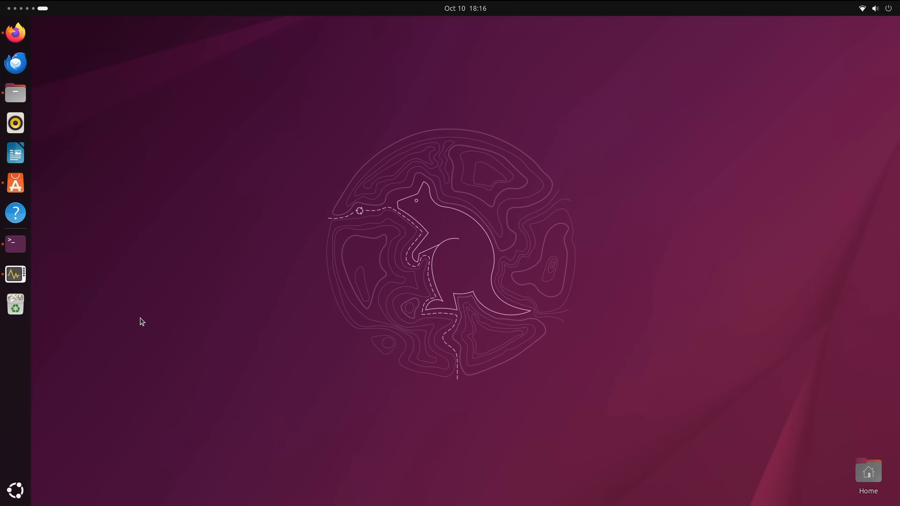
- Browse the app grid, start a new LibreOffice Writer document and dismiss its welcome dialog
{"action": "left_click", "coordinate": [15, 490]}
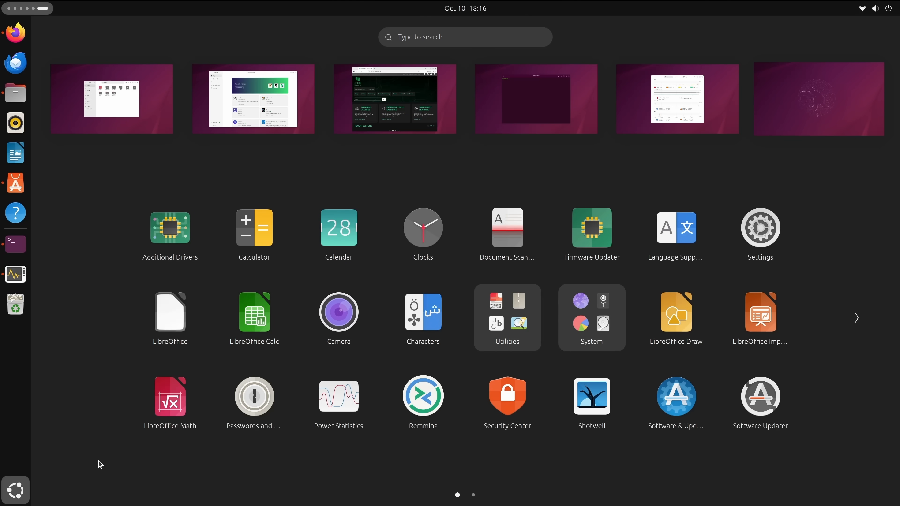
{"action": "left_click", "coordinate": [169, 313]}
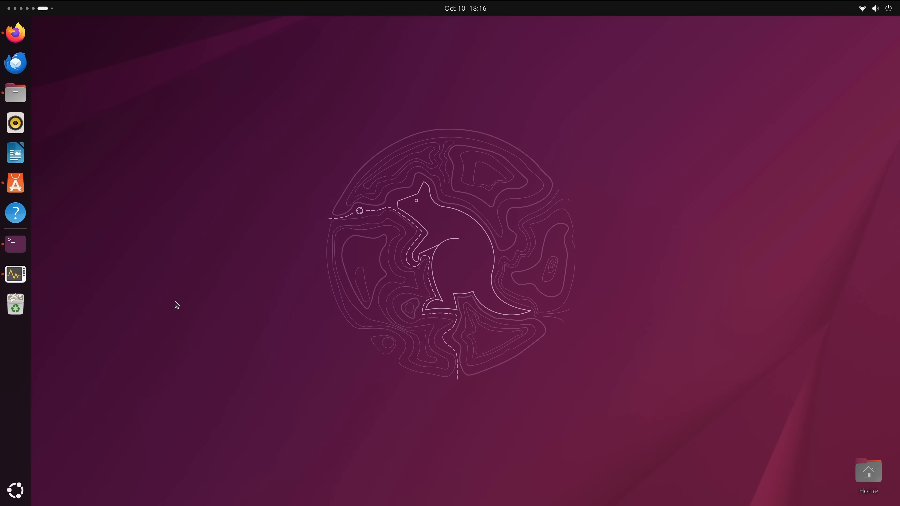
{"action": "left_click", "coordinate": [15, 153]}
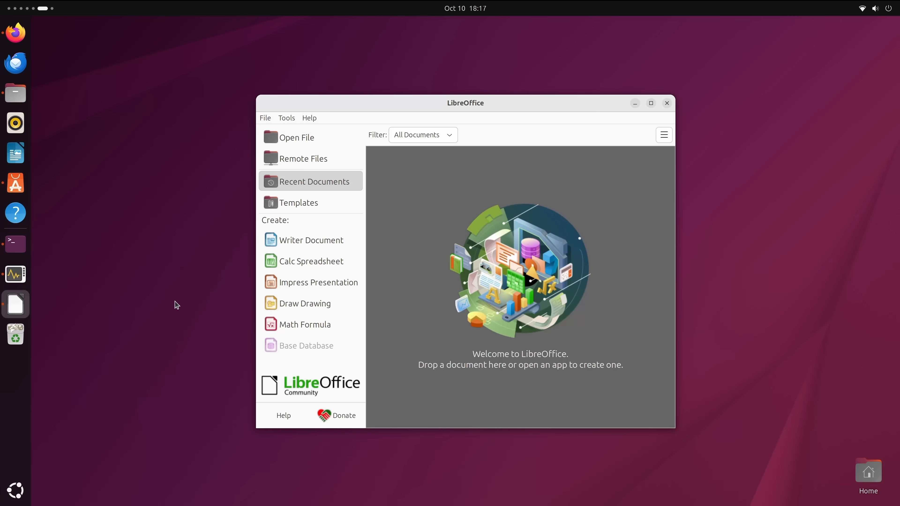
{"action": "left_click", "coordinate": [311, 240]}
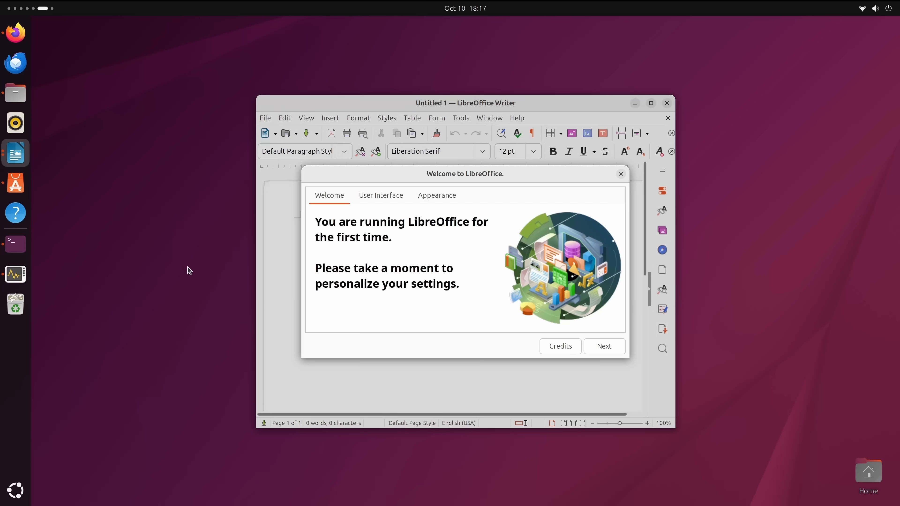
{"action": "left_click", "coordinate": [604, 346]}
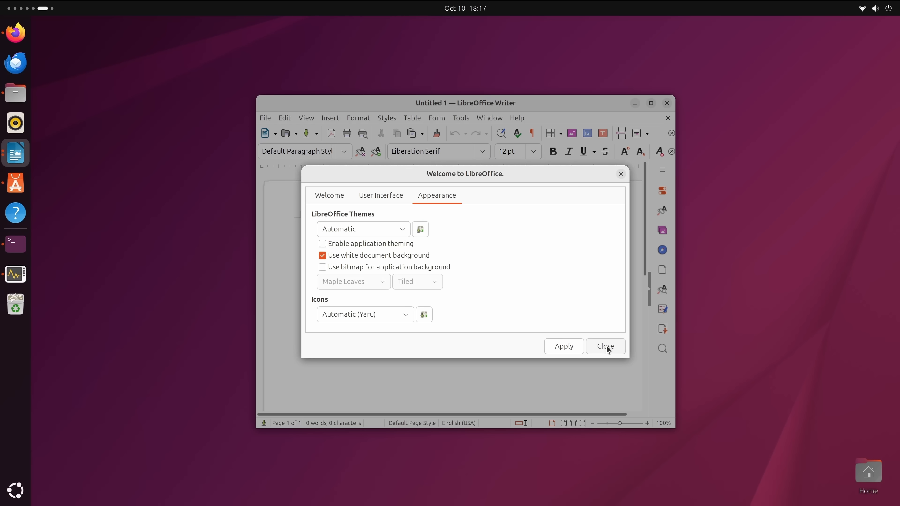
{"action": "left_click", "coordinate": [604, 346]}
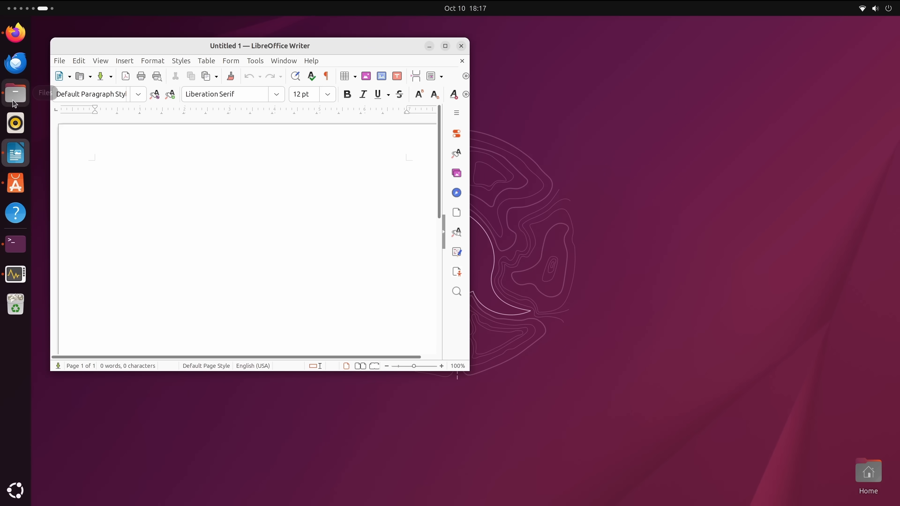
- Open Files, launch Image Viewer from the Utilities group, view its menu and close everything
{"action": "left_click", "coordinate": [14, 93]}
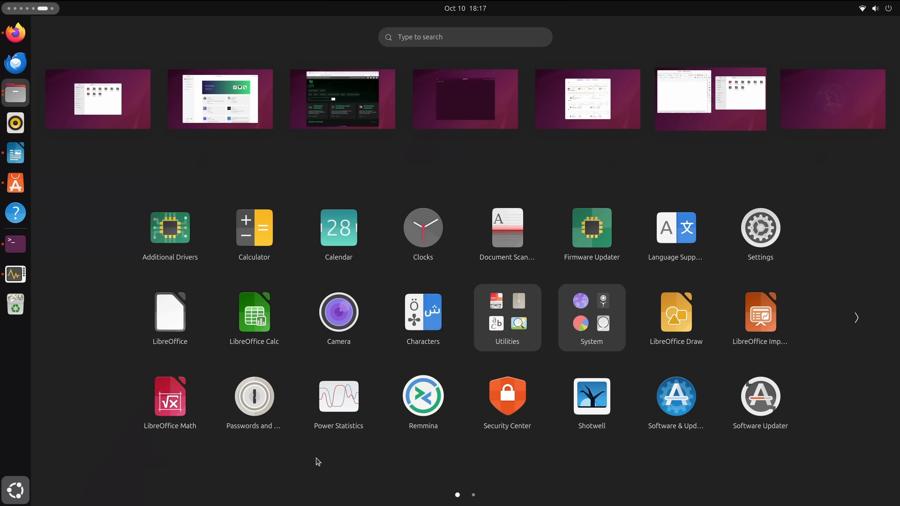
{"action": "left_click", "coordinate": [507, 318]}
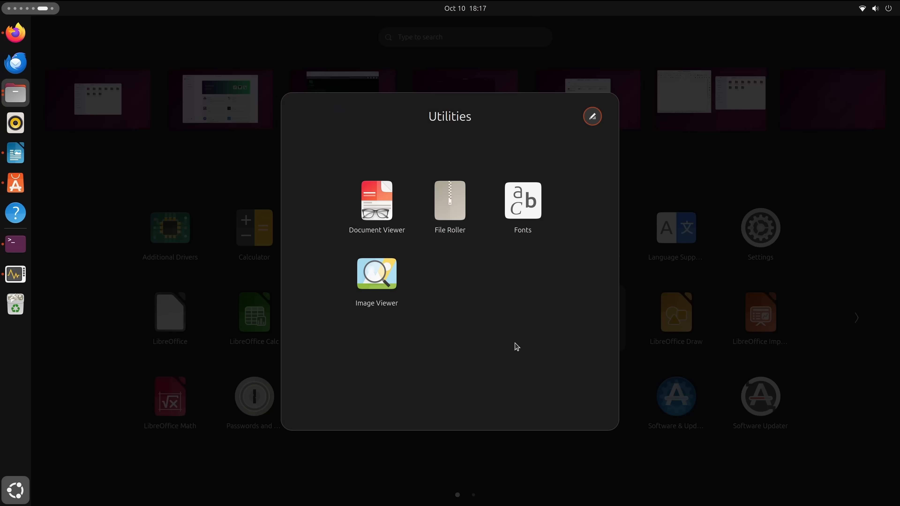
{"action": "left_click", "coordinate": [377, 273]}
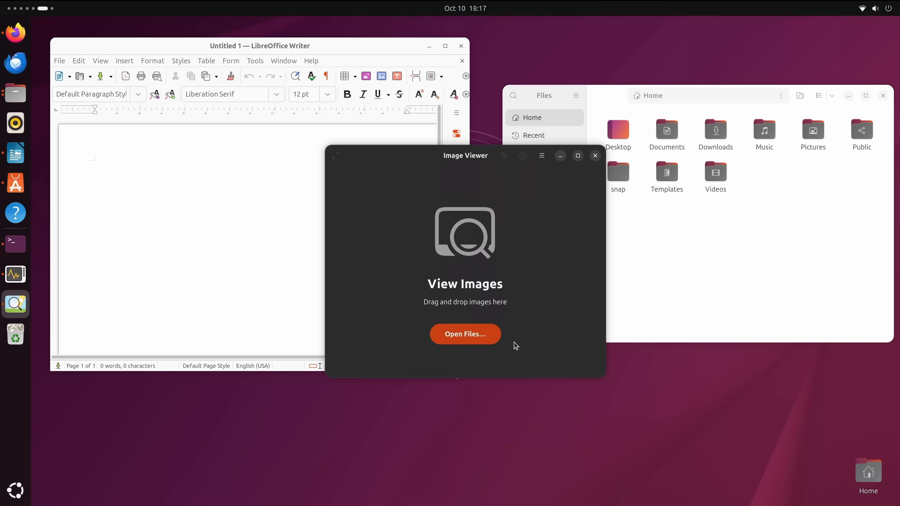
{"action": "left_click", "coordinate": [541, 155]}
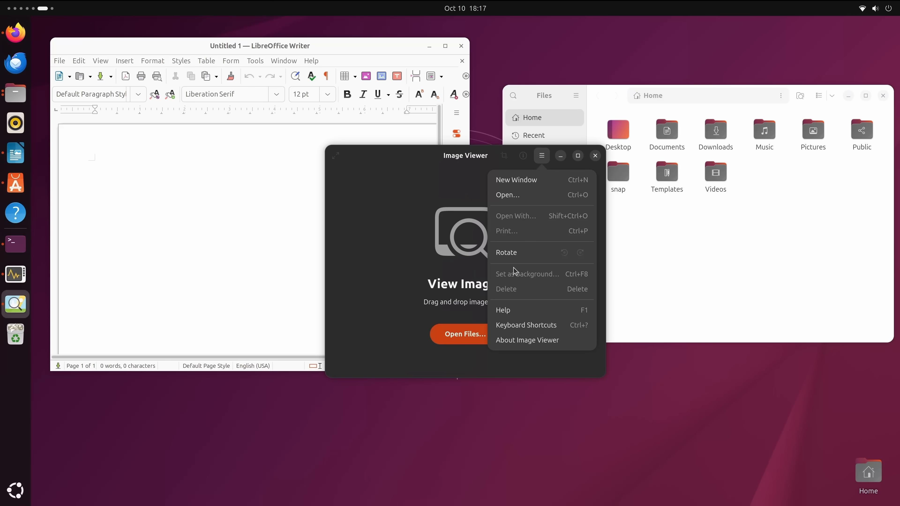
{"action": "left_click", "coordinate": [527, 340]}
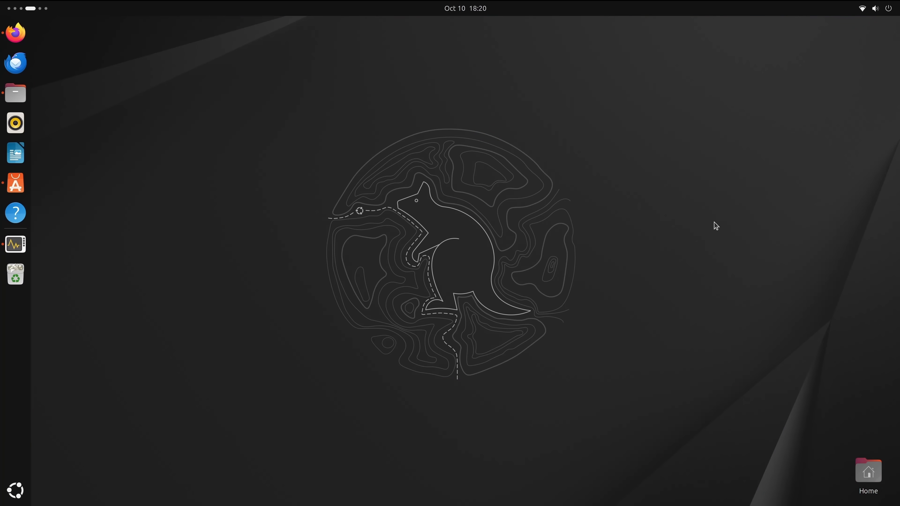
- In Settings > Ubuntu Desktop, move the dock's Position on Screen to Right
{"action": "left_click", "coordinate": [875, 8]}
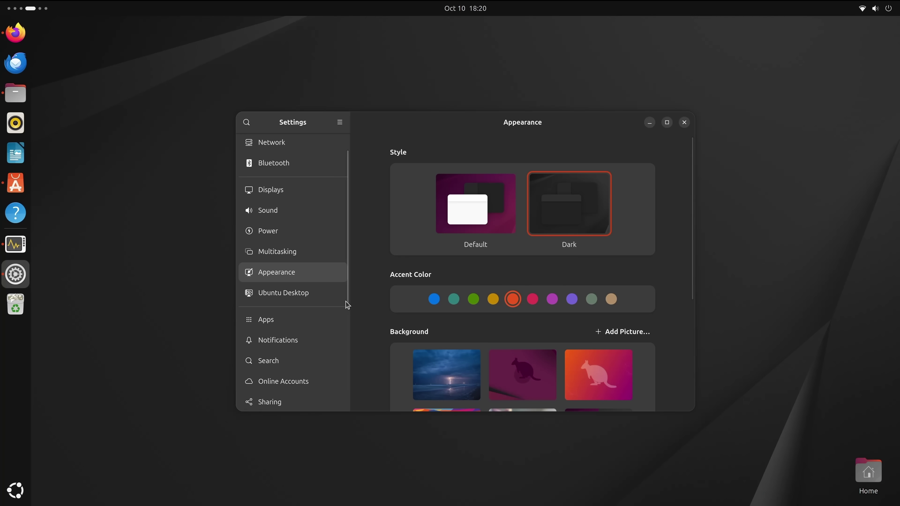
{"action": "left_click", "coordinate": [283, 293]}
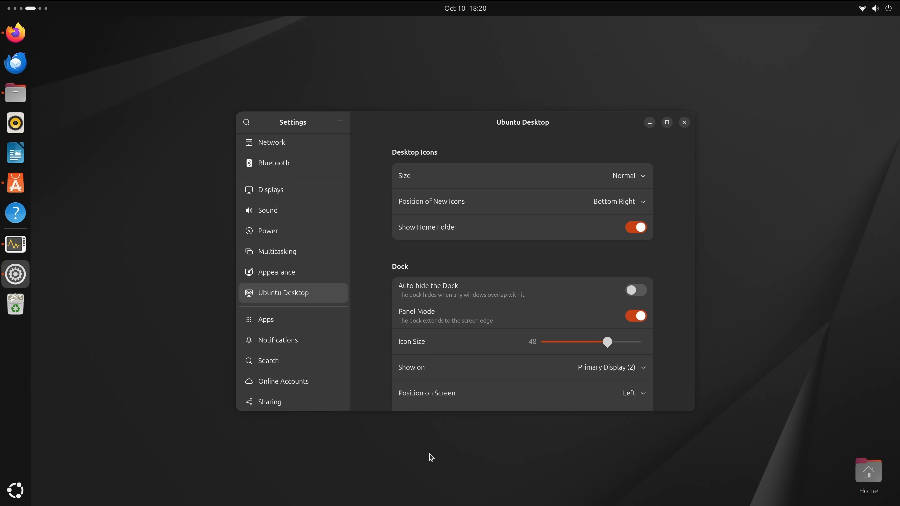
{"action": "scroll", "scroll_direction": "down", "scroll_amount": 3}
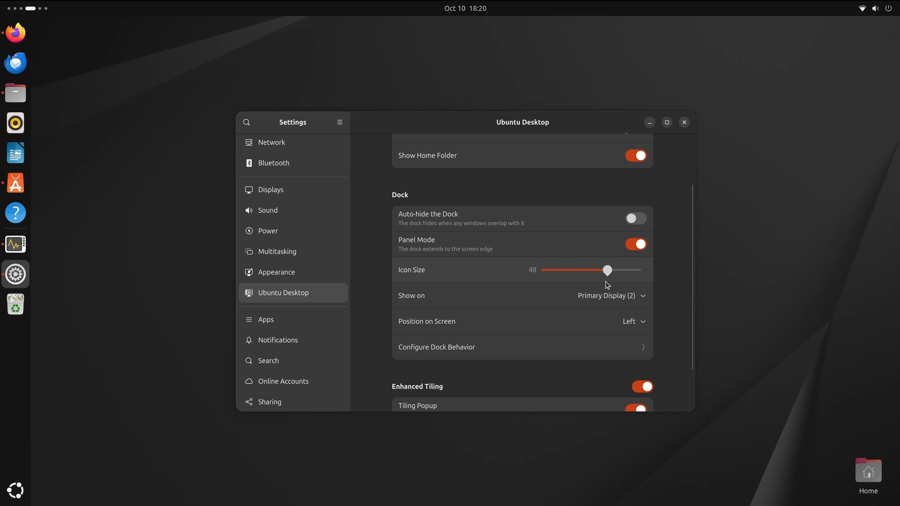
{"action": "left_click", "coordinate": [634, 322]}
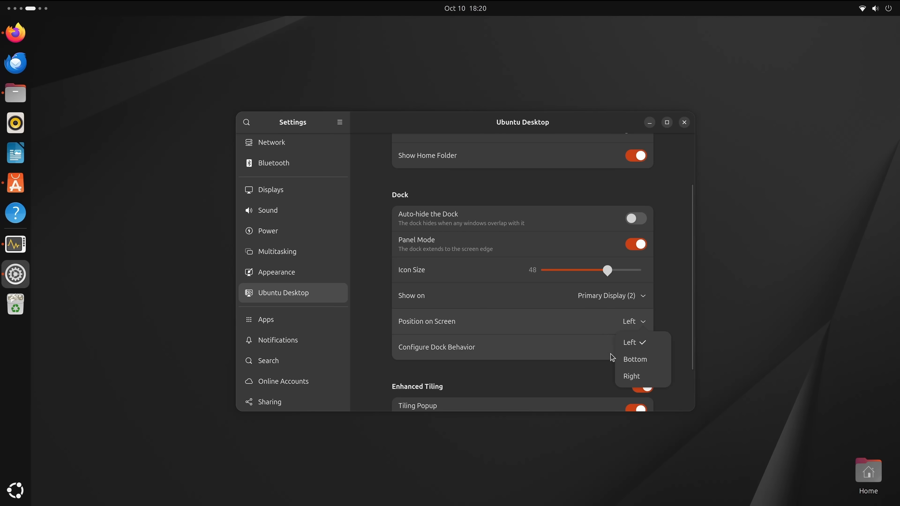
{"action": "left_click", "coordinate": [632, 376]}
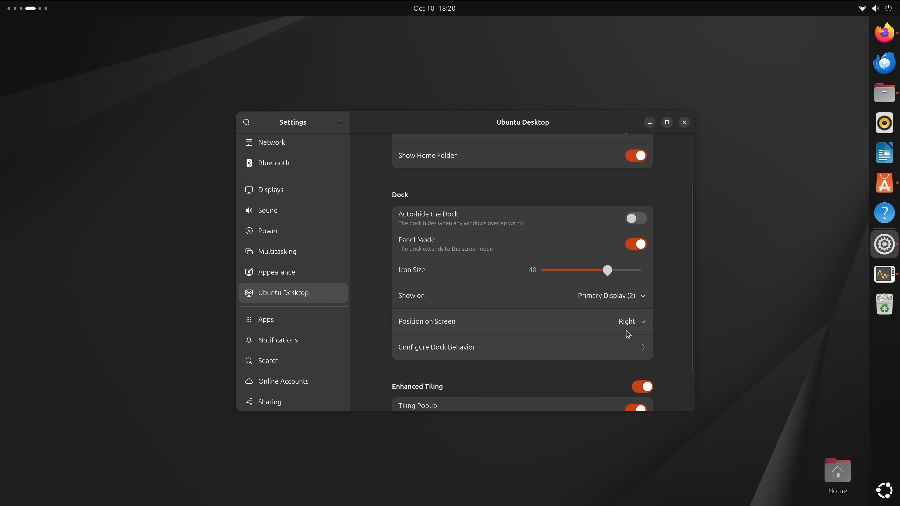
- Try the dock at the Bottom, restore it to Left, and scroll to Enhanced Tiling
{"action": "left_click", "coordinate": [631, 321]}
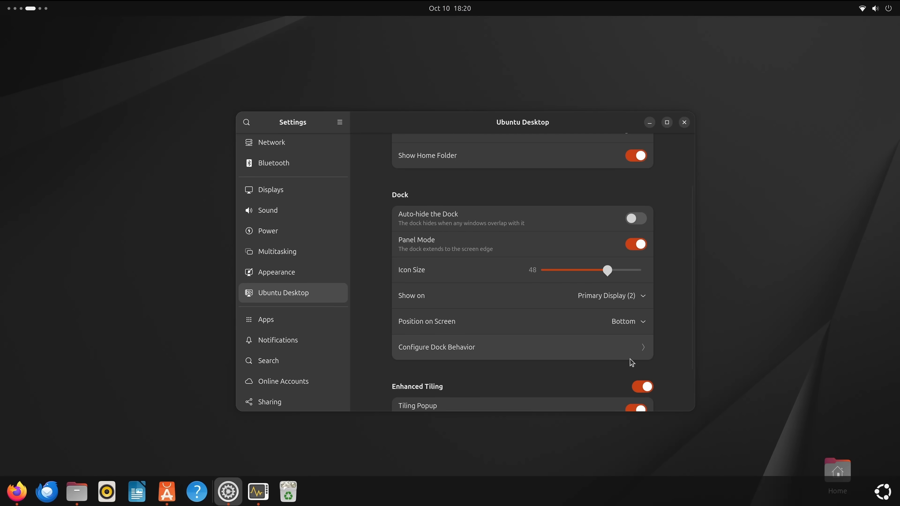
{"action": "left_click", "coordinate": [627, 321]}
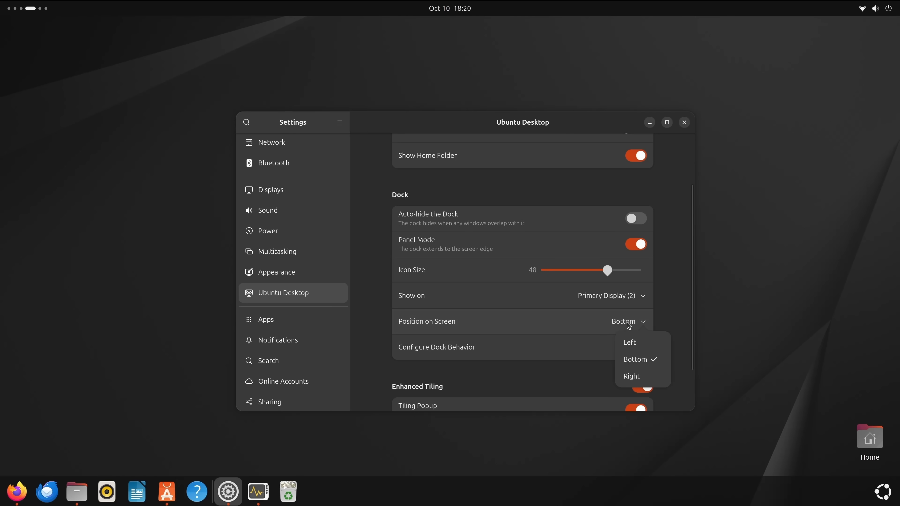
{"action": "left_click", "coordinate": [630, 342]}
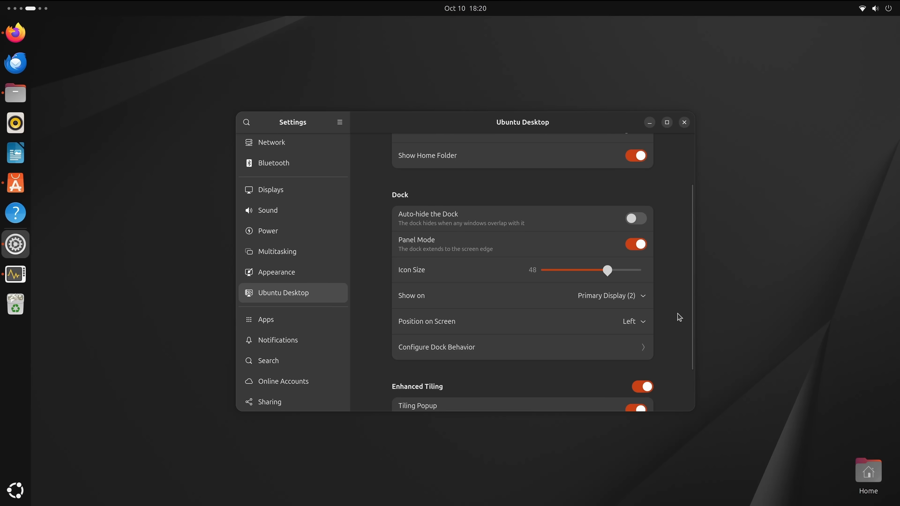
{"action": "scroll", "scroll_direction": "down", "scroll_amount": 3}
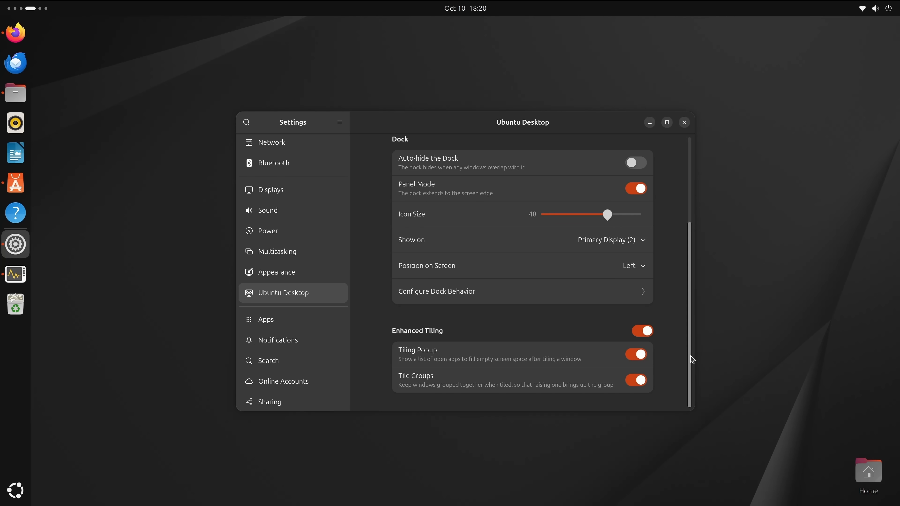
{"action": "mouse_move", "coordinate": [292, 251]}
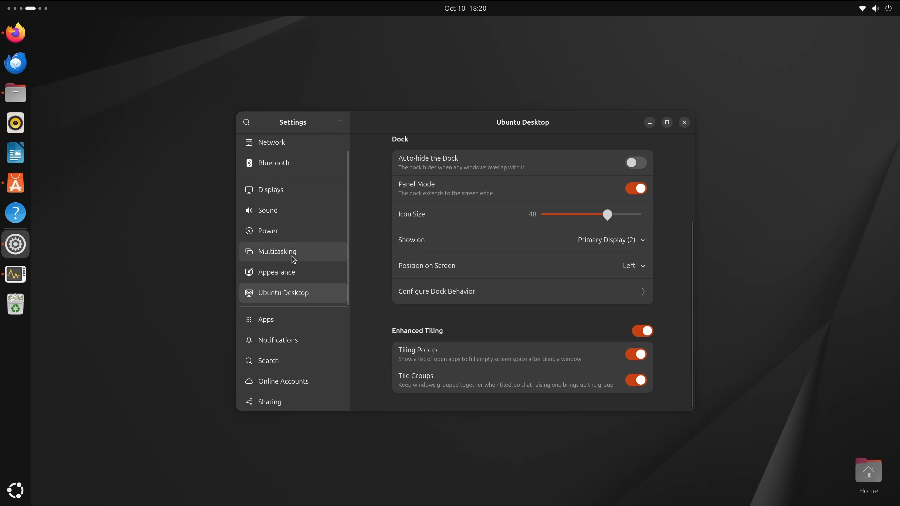
- Browse Multitasking's Workspaces, Multi-Monitor and App Switching options, then show Notifications
{"action": "left_click", "coordinate": [277, 251]}
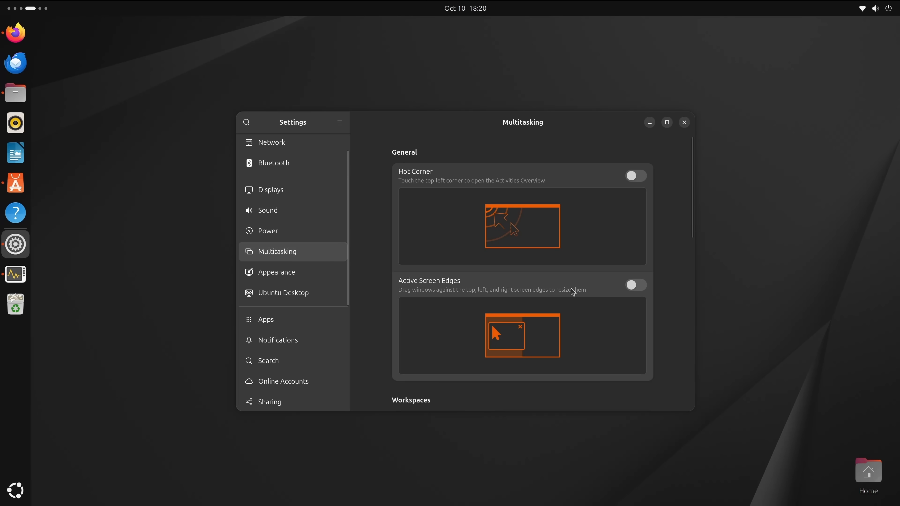
{"action": "scroll", "scroll_direction": "down", "scroll_amount": 3}
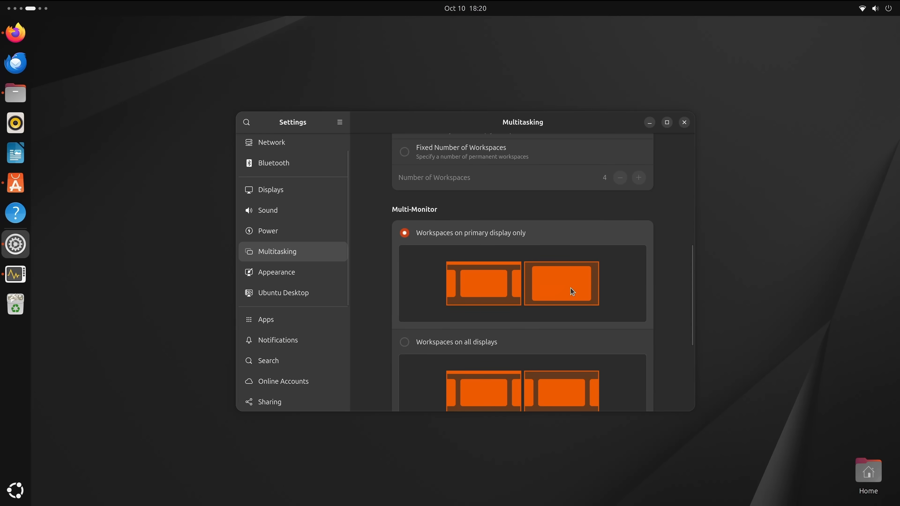
{"action": "scroll", "scroll_direction": "down", "scroll_amount": 3}
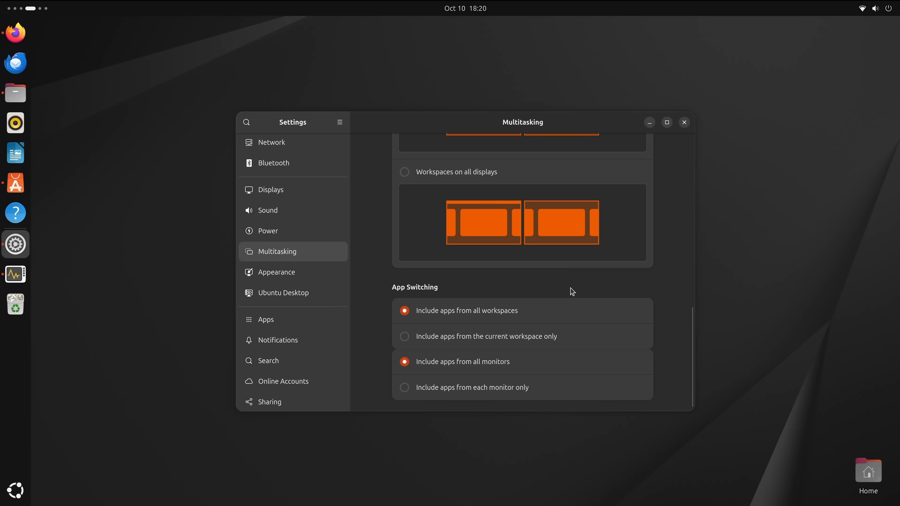
{"action": "left_click", "coordinate": [278, 340]}
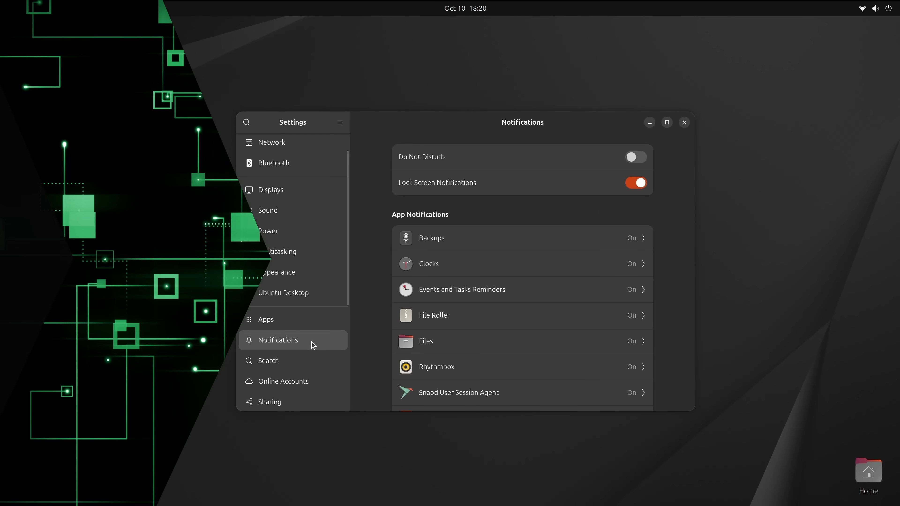